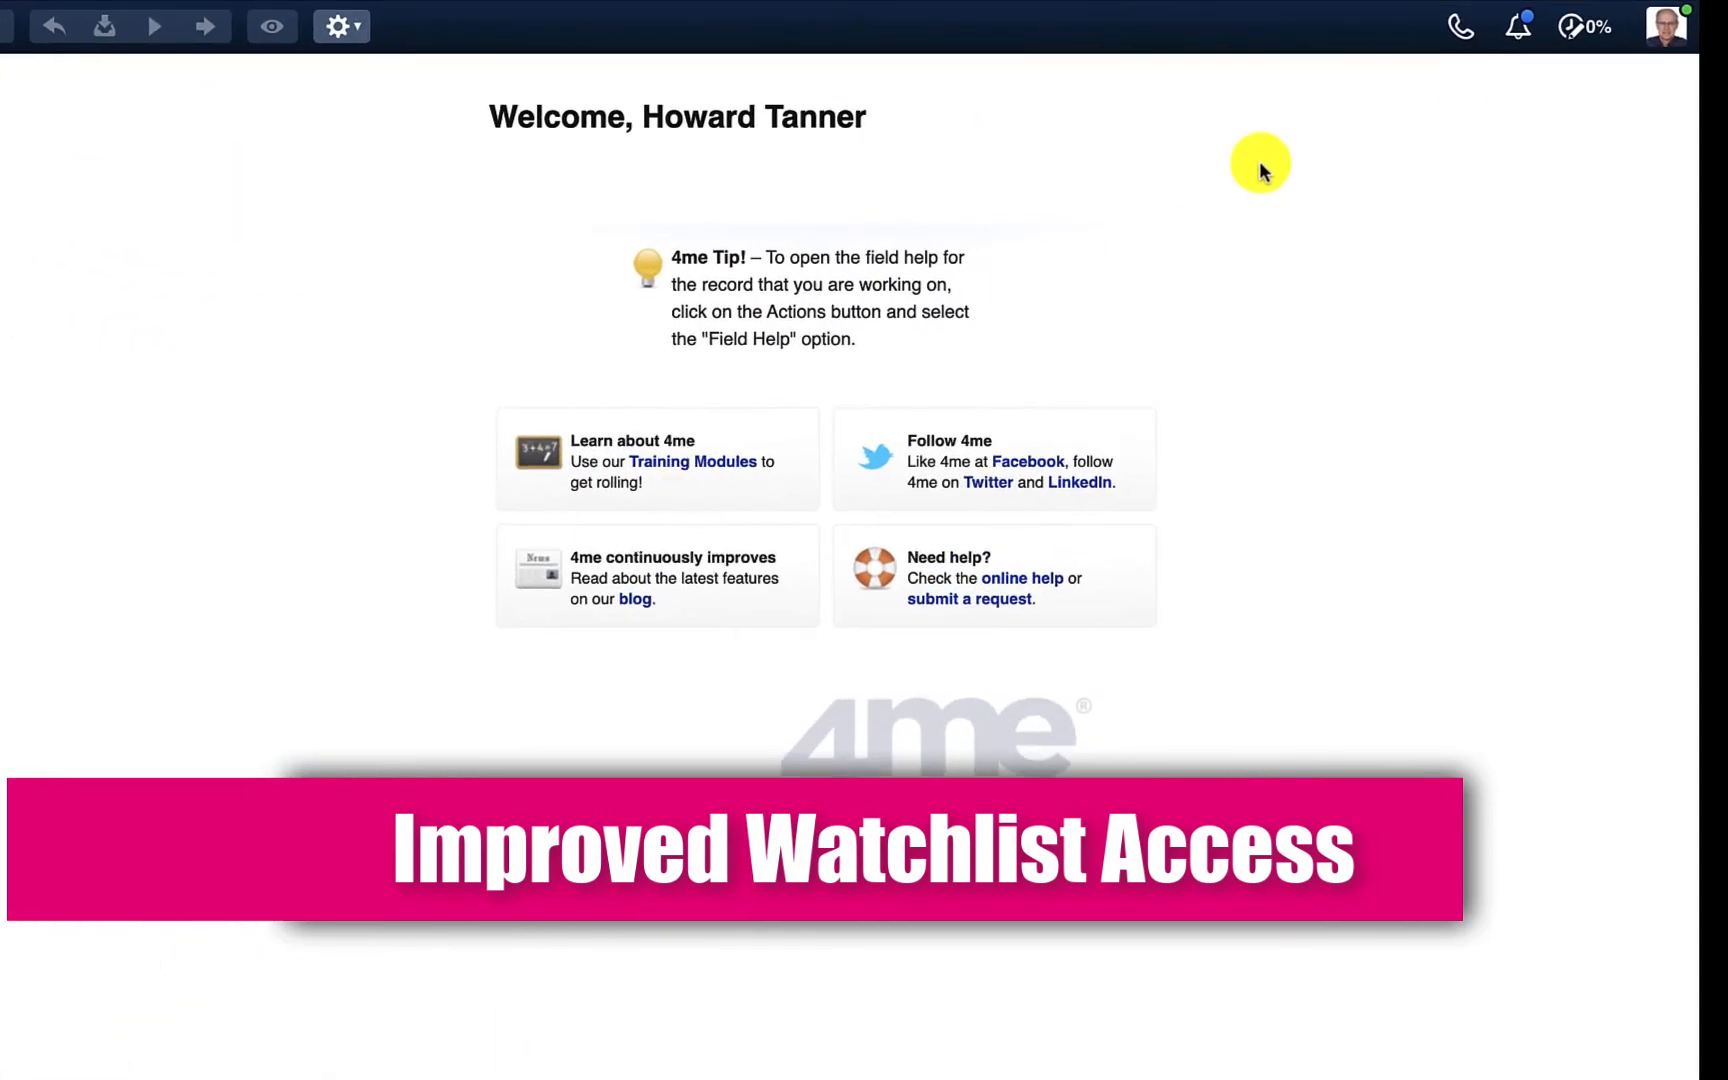
# View the notifications list, then switch the personal inbox to the Watchlist of followed requests and tasks
pyautogui.click(1520, 26)
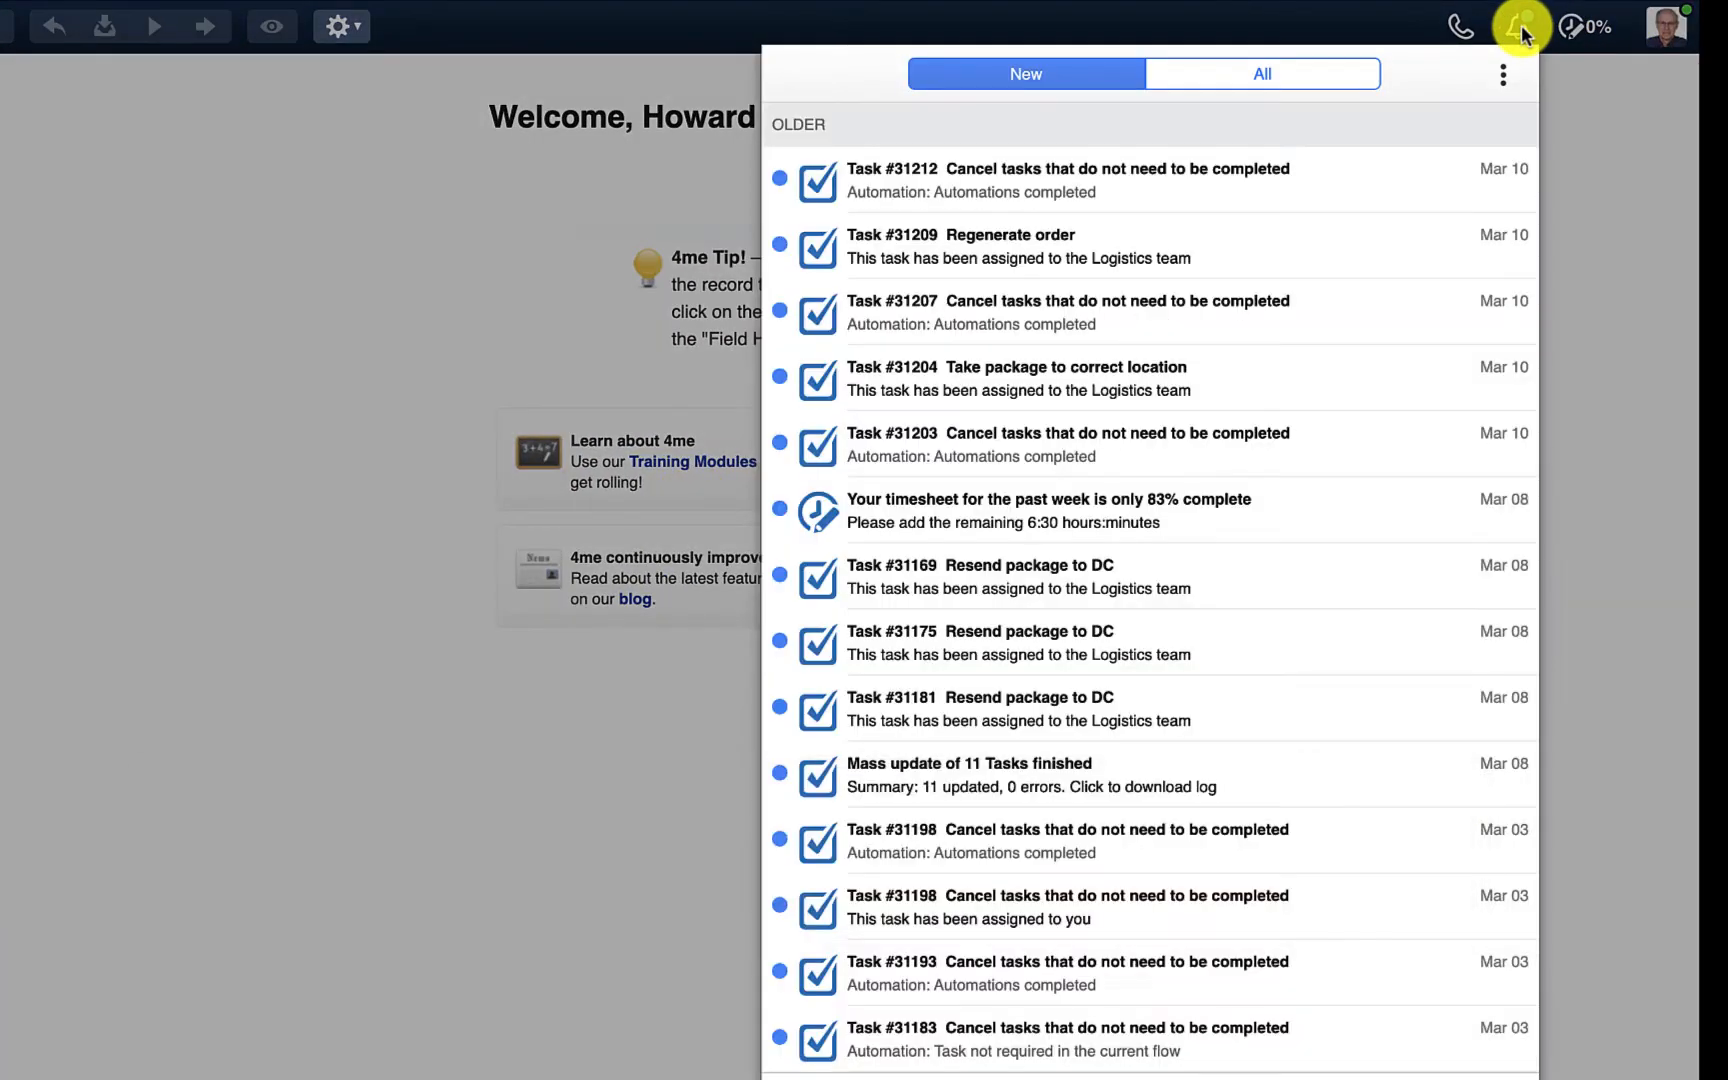
pyautogui.click(1502, 74)
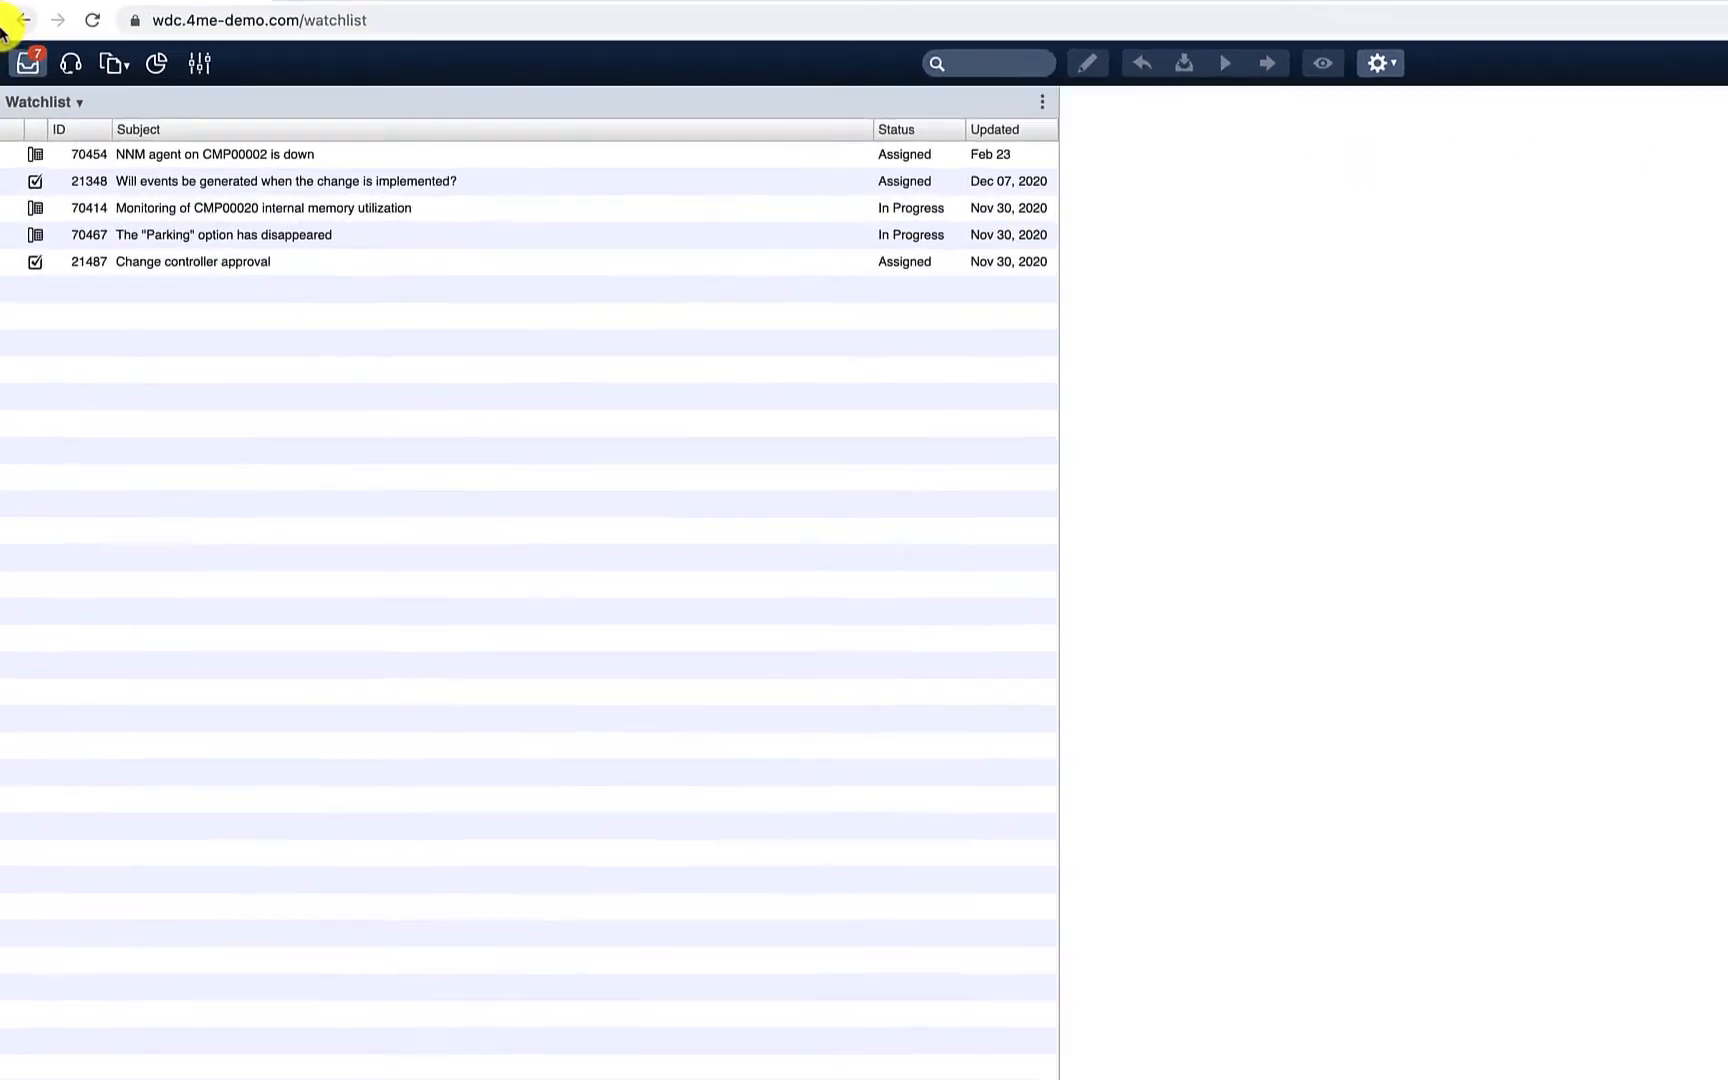
pyautogui.click(28, 62)
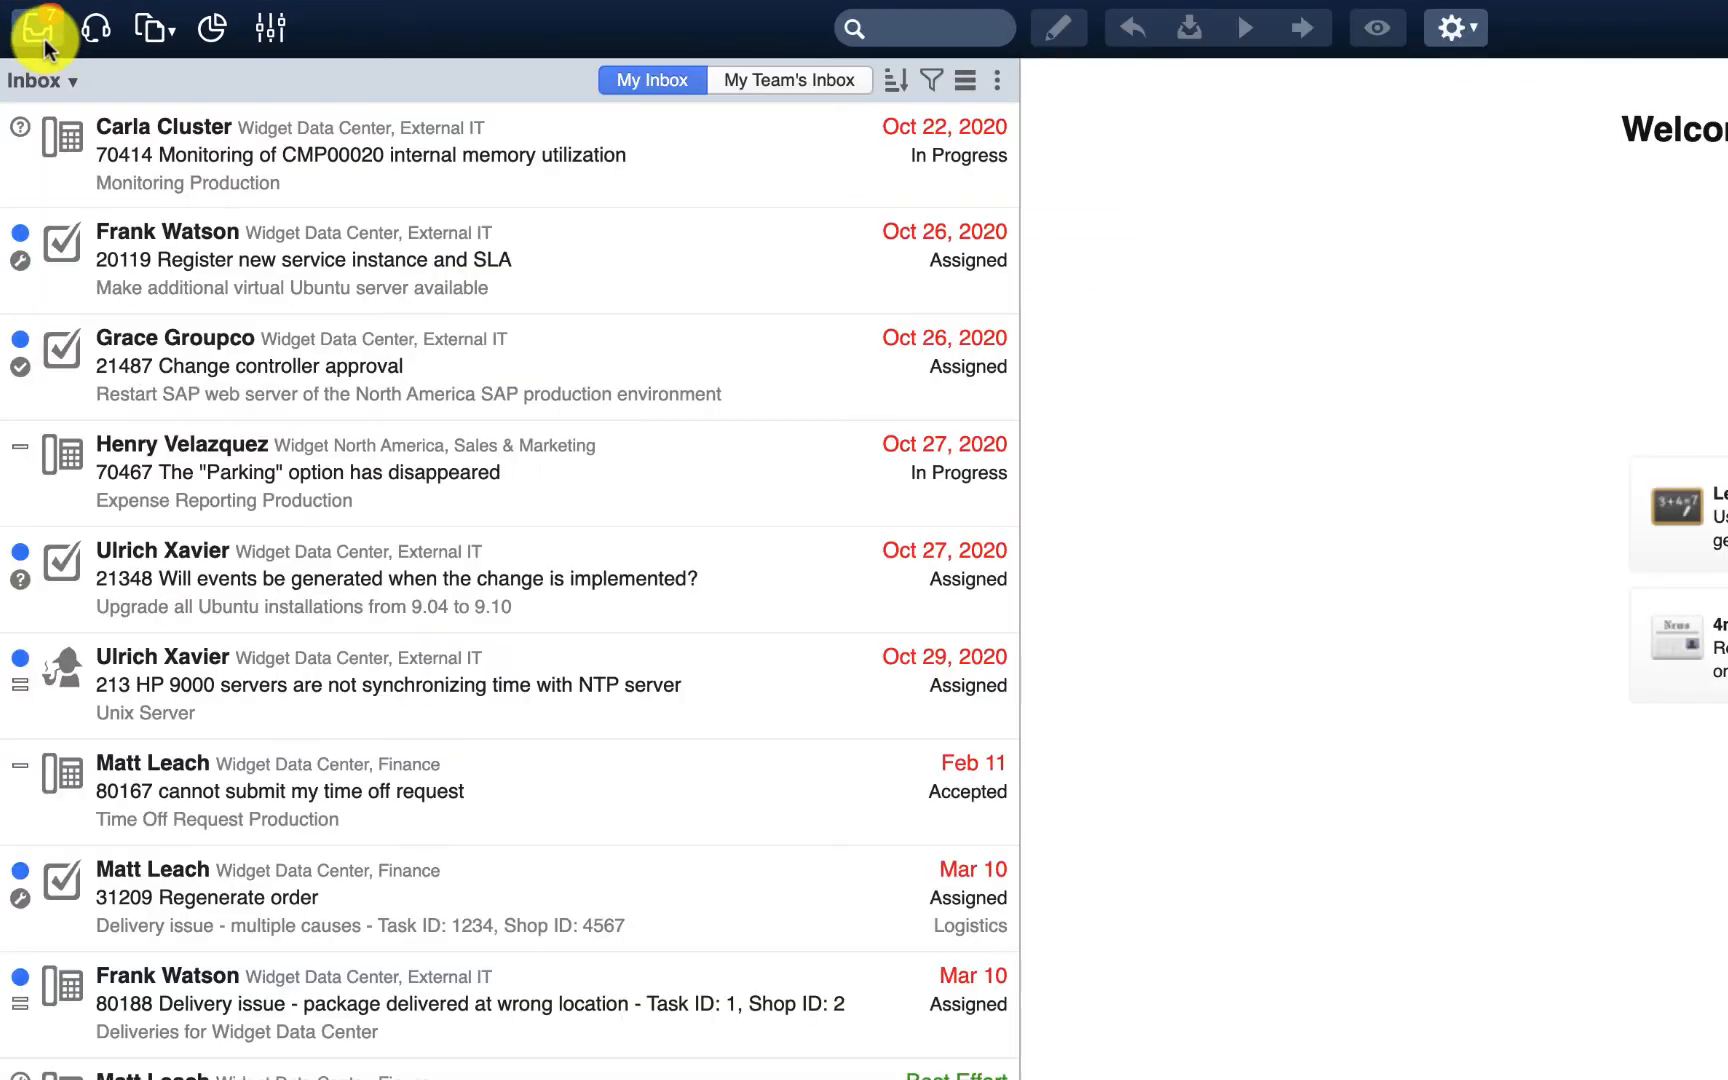
pyautogui.click(42, 80)
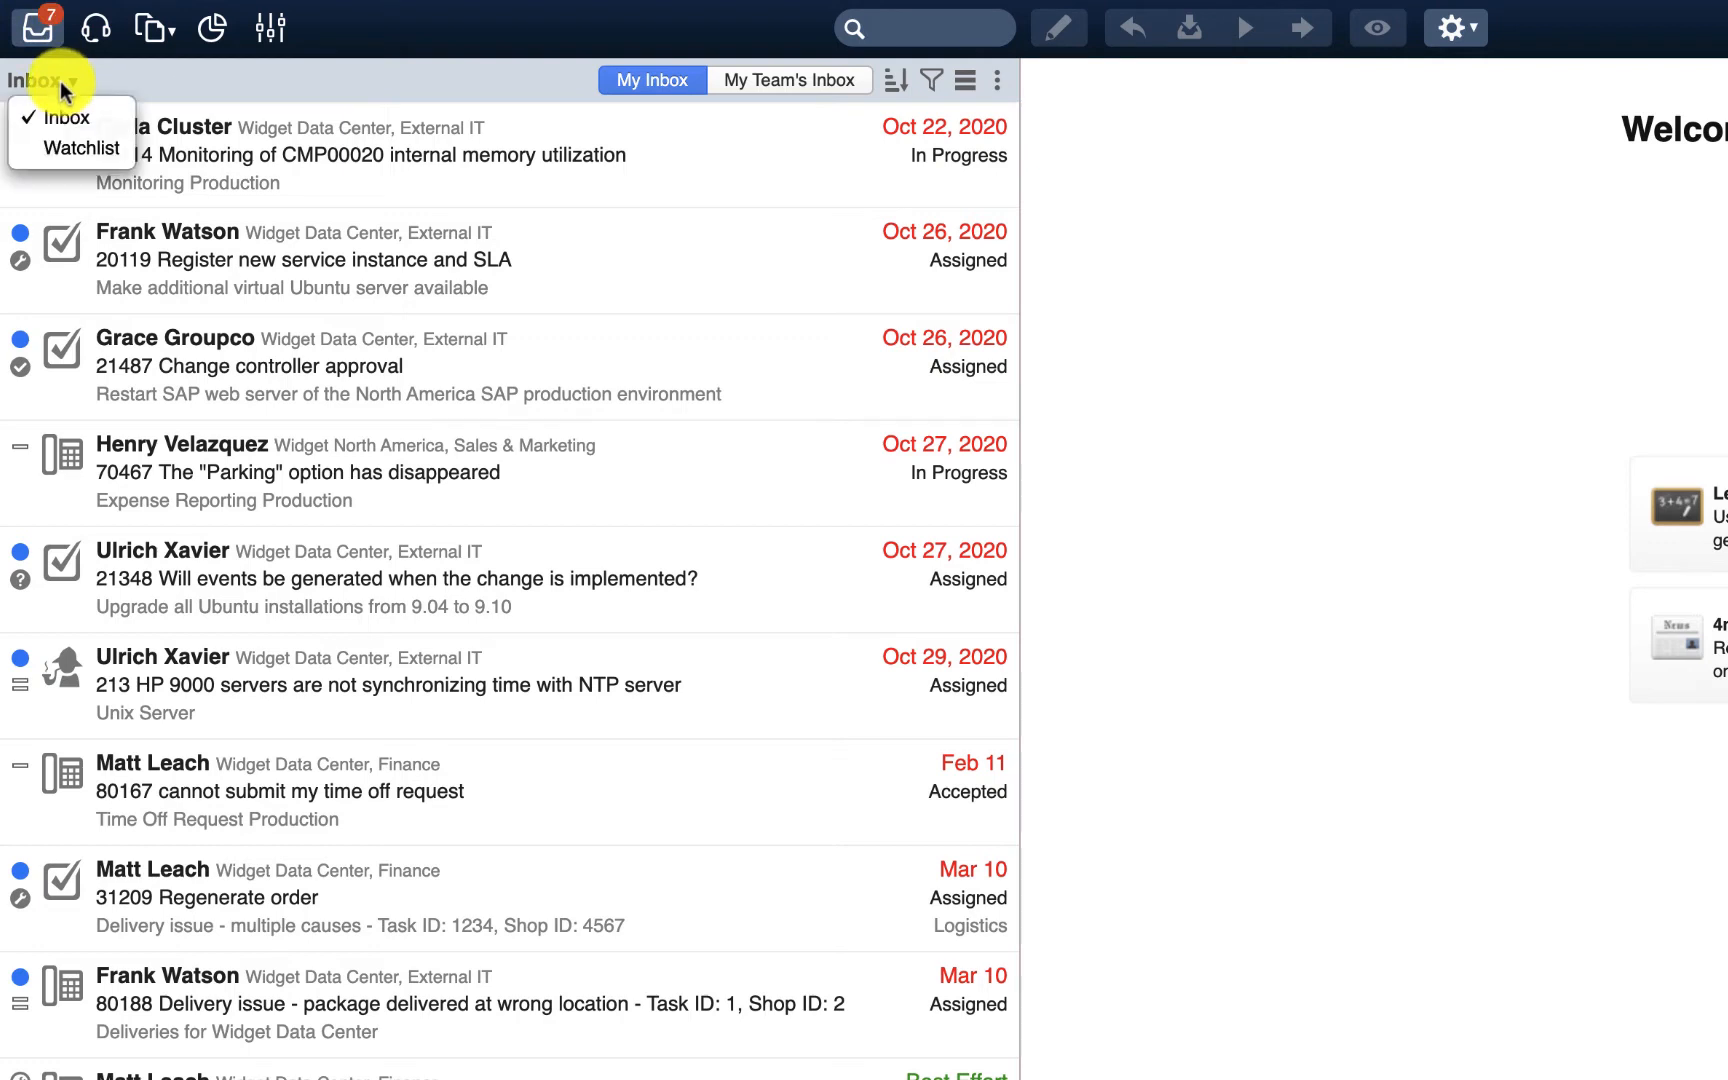
pyautogui.click(80, 148)
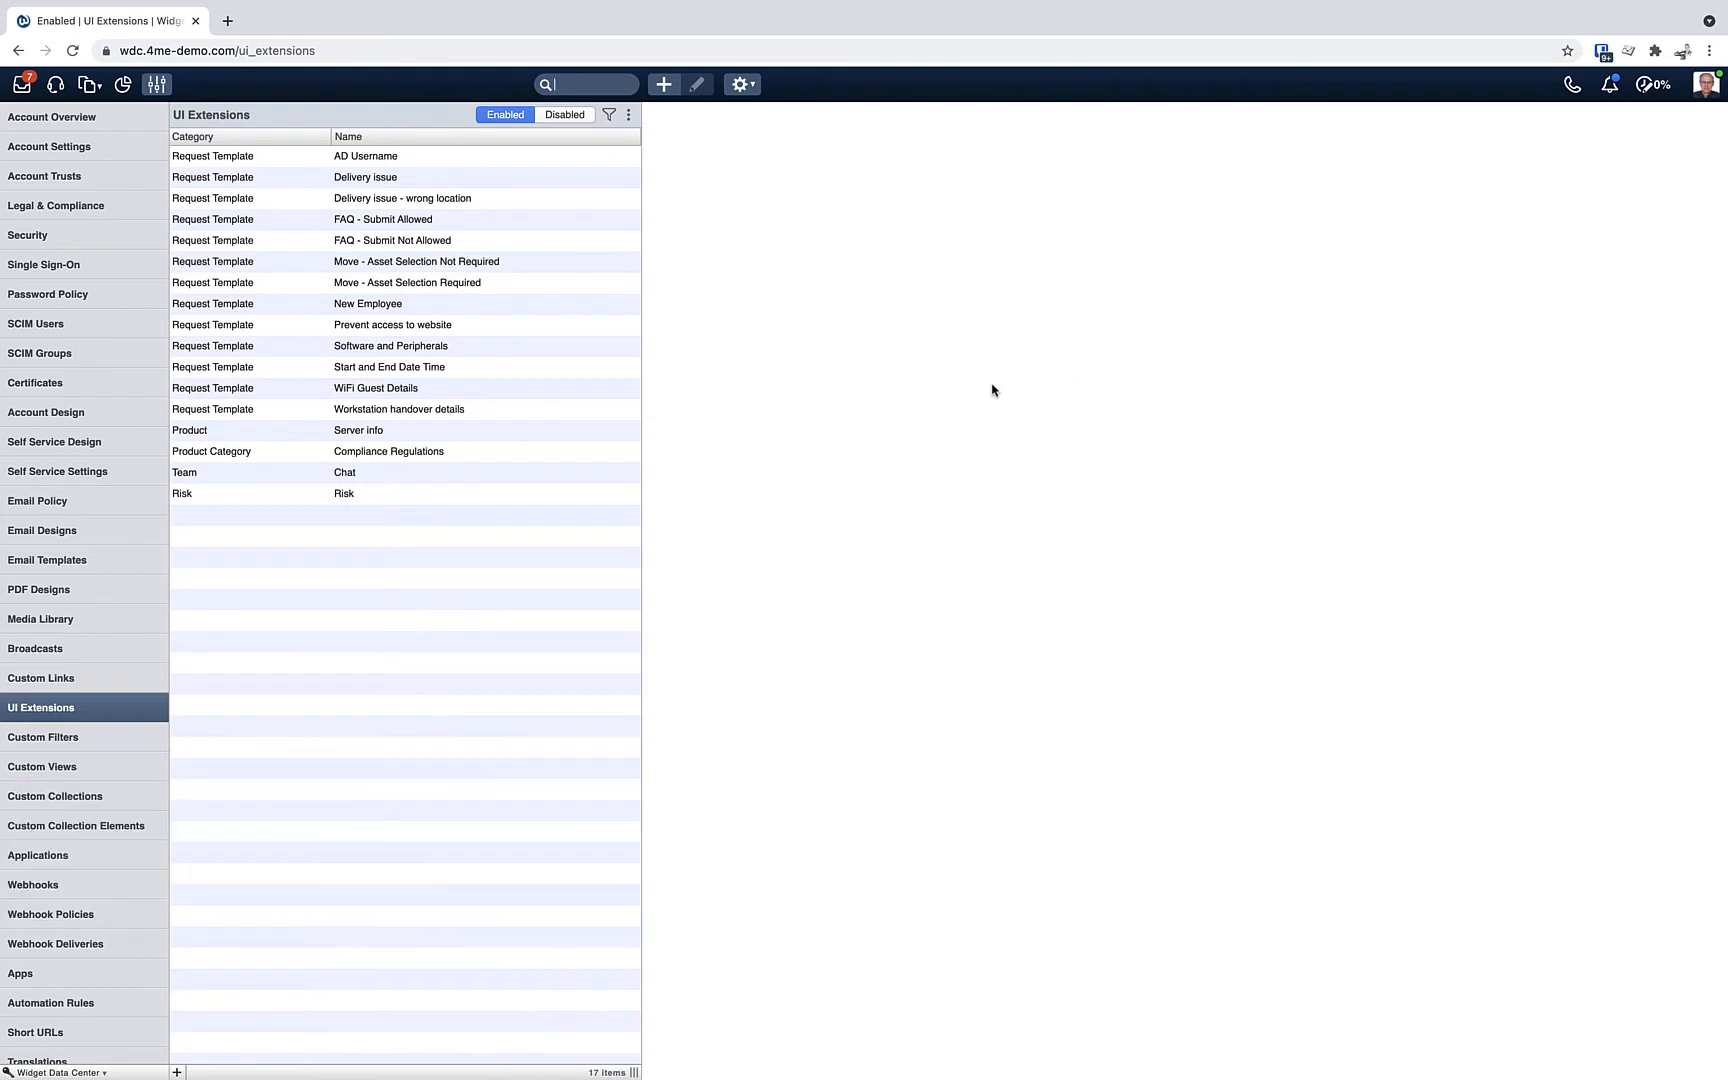
pyautogui.moveTo(858, 378)
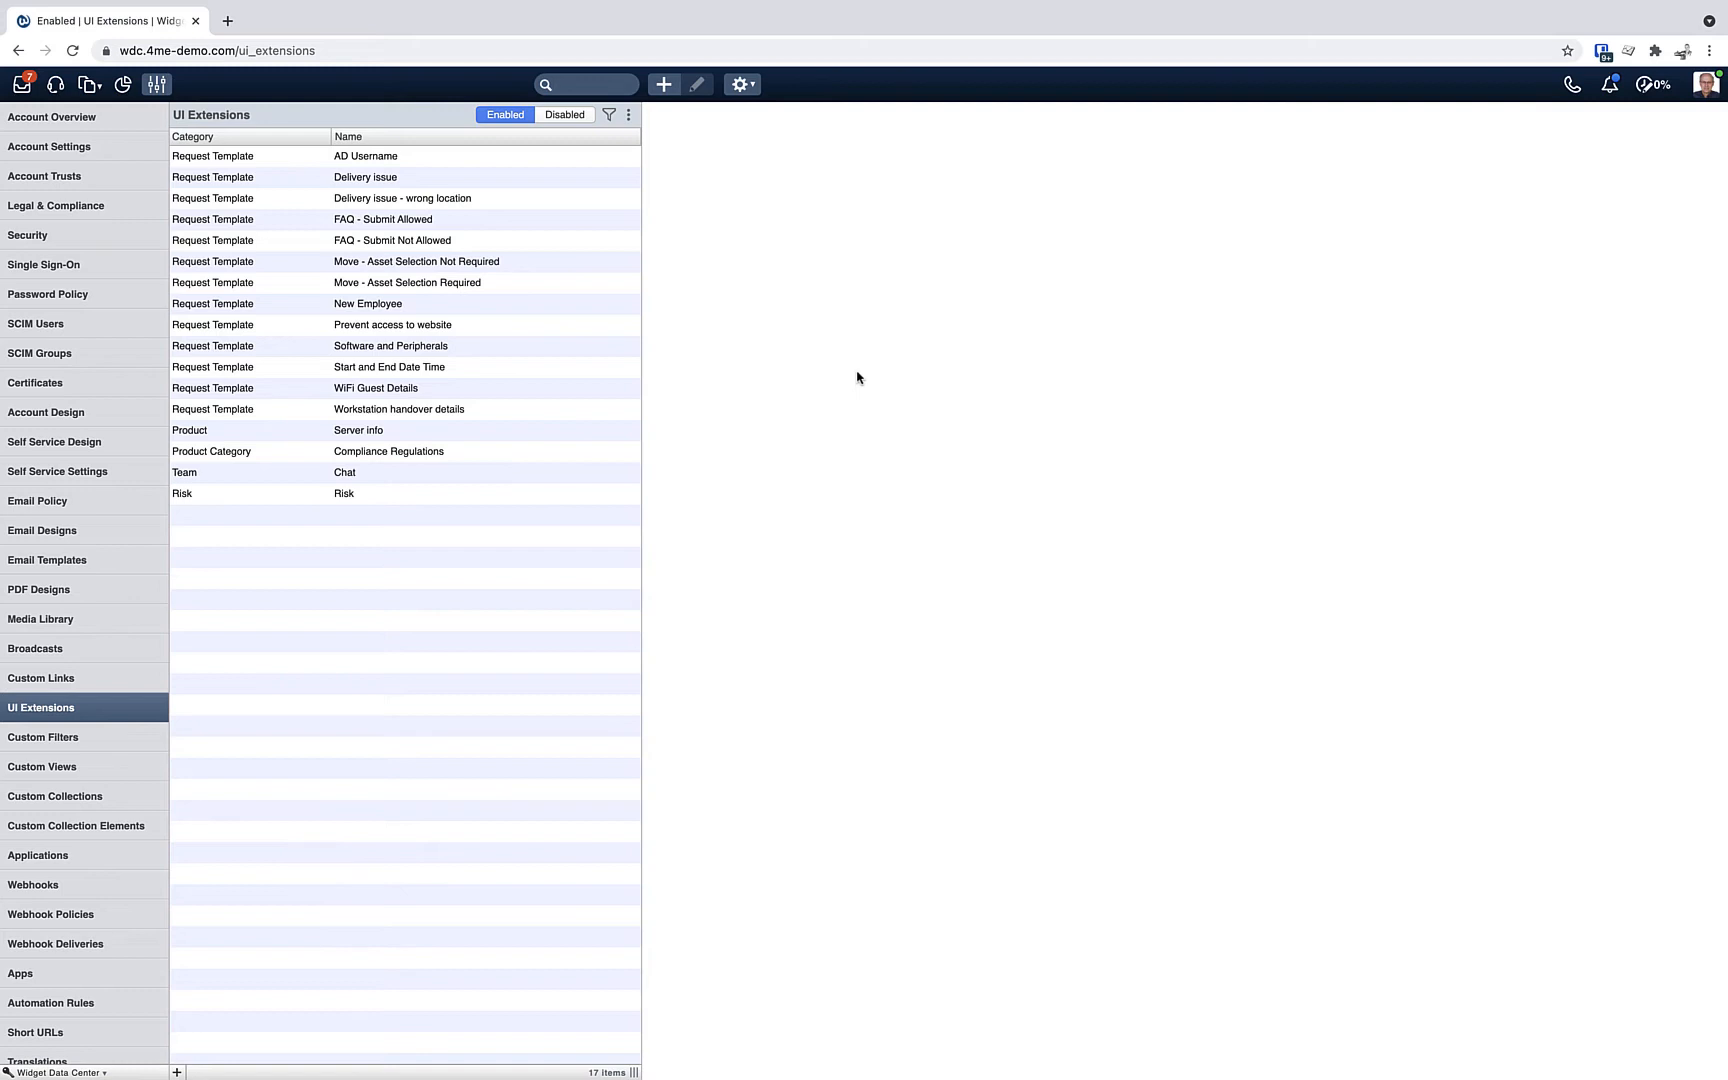
# Open the Compliance Regulations product-category extension from Settings > UI Extensions
pyautogui.click(578, 84)
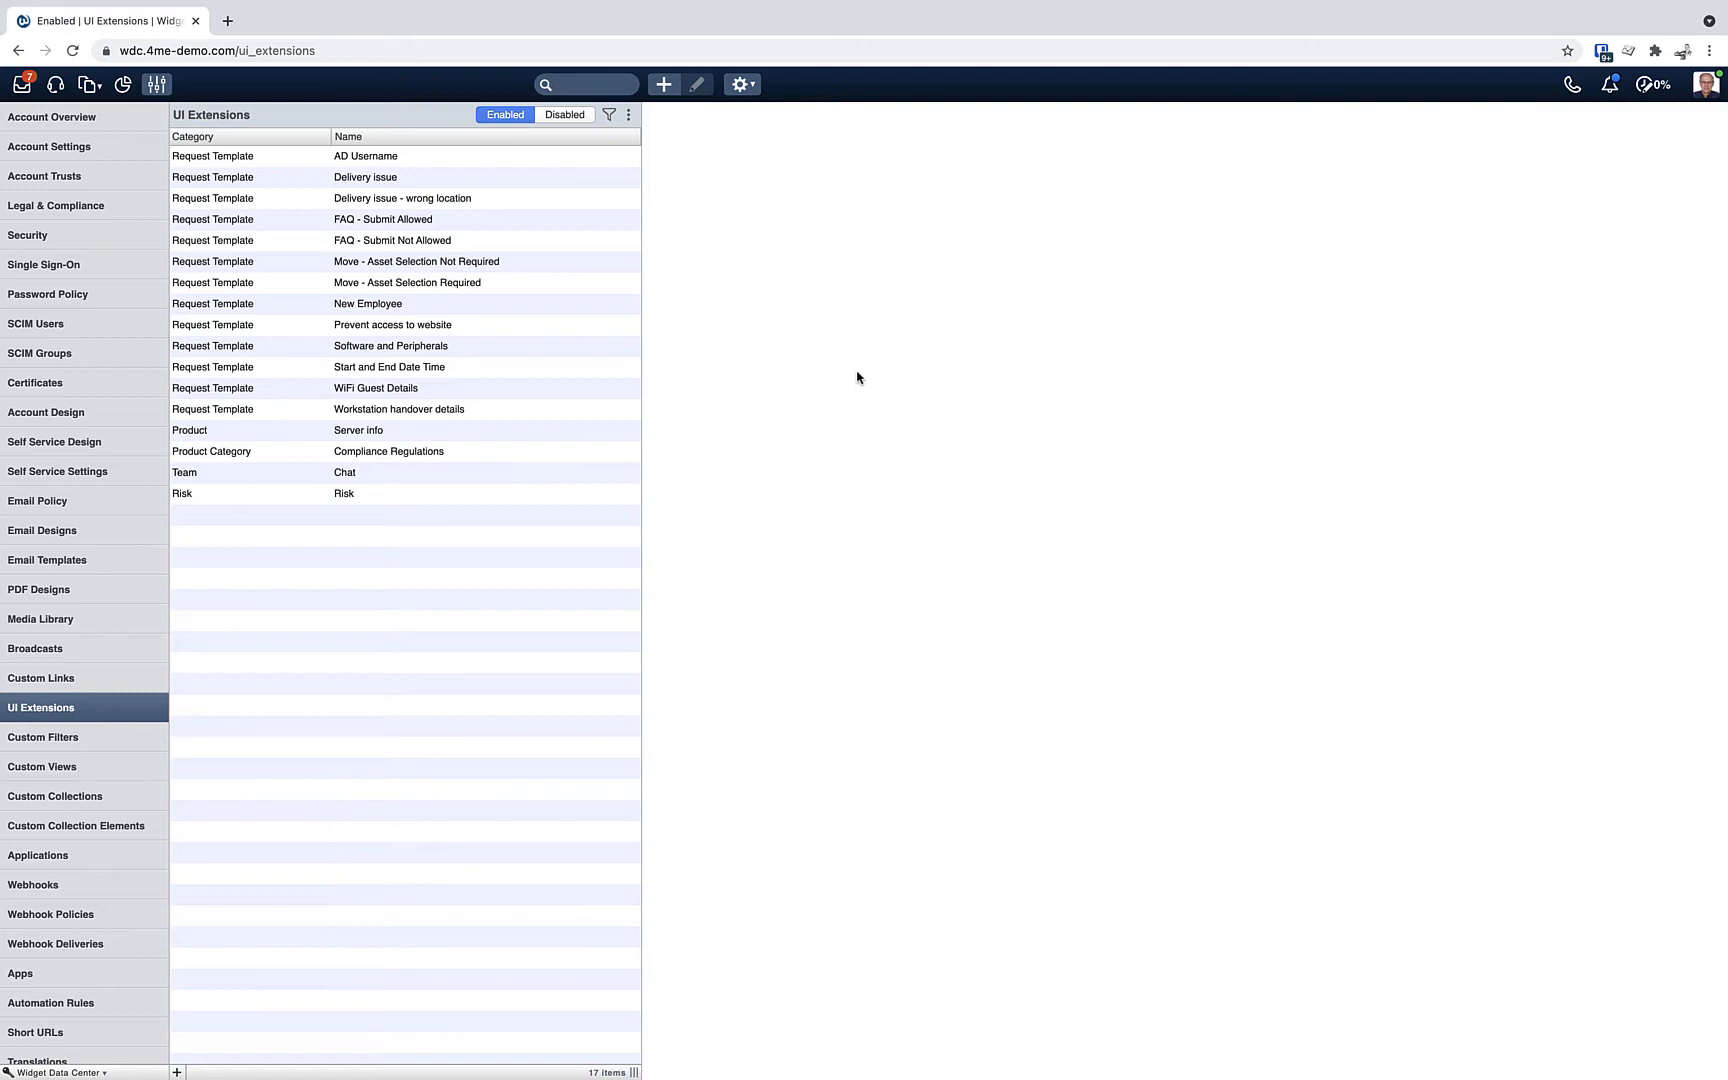
pyautogui.moveTo(634, 300)
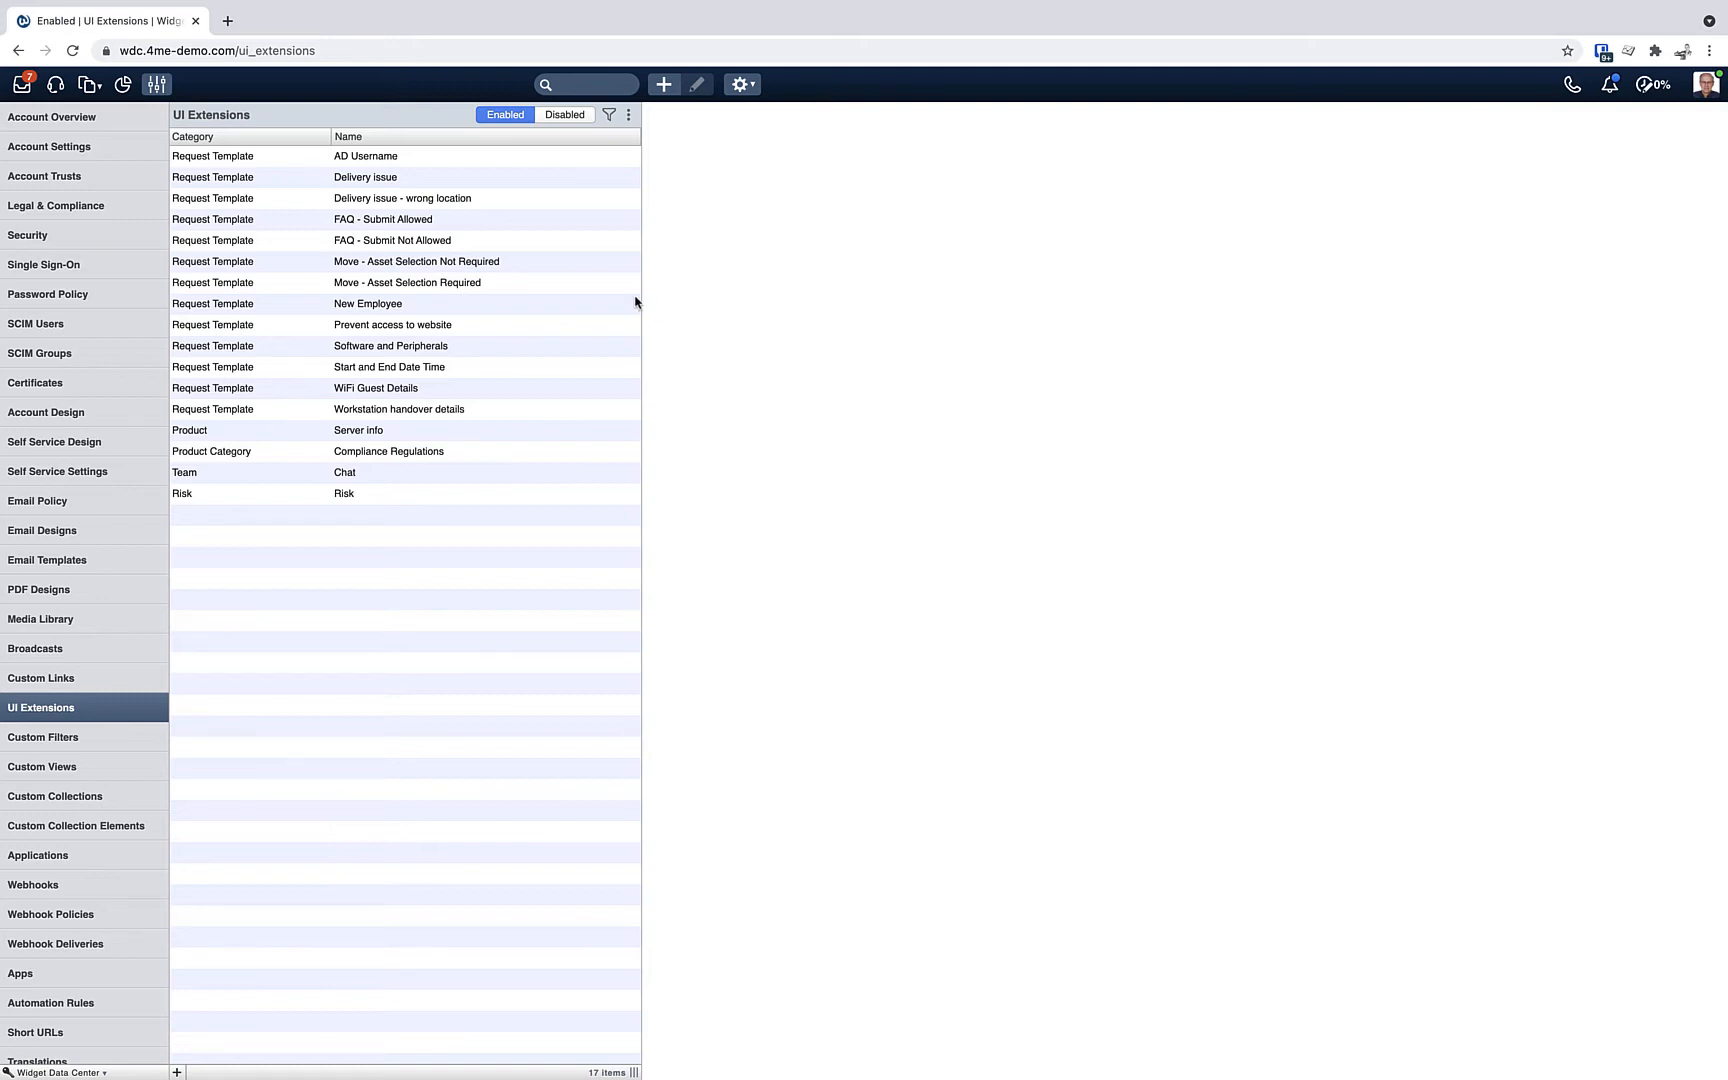
pyautogui.moveTo(254, 204)
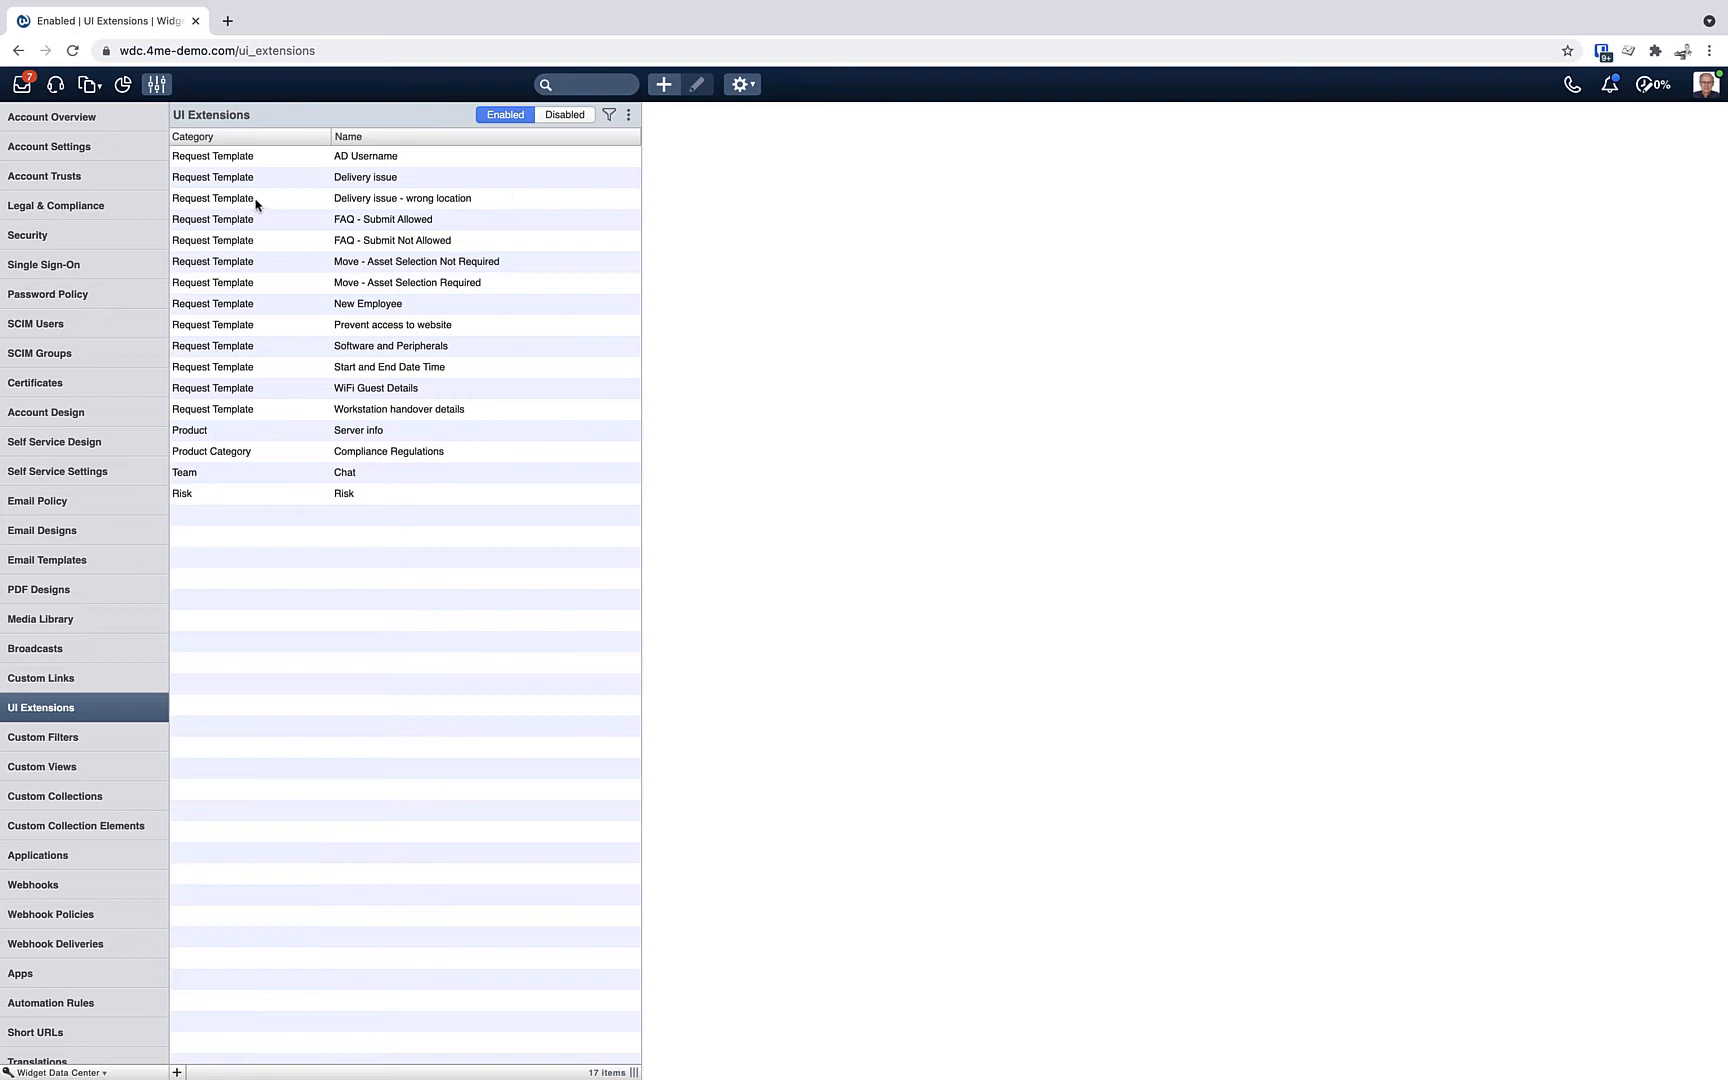
pyautogui.moveTo(214, 452)
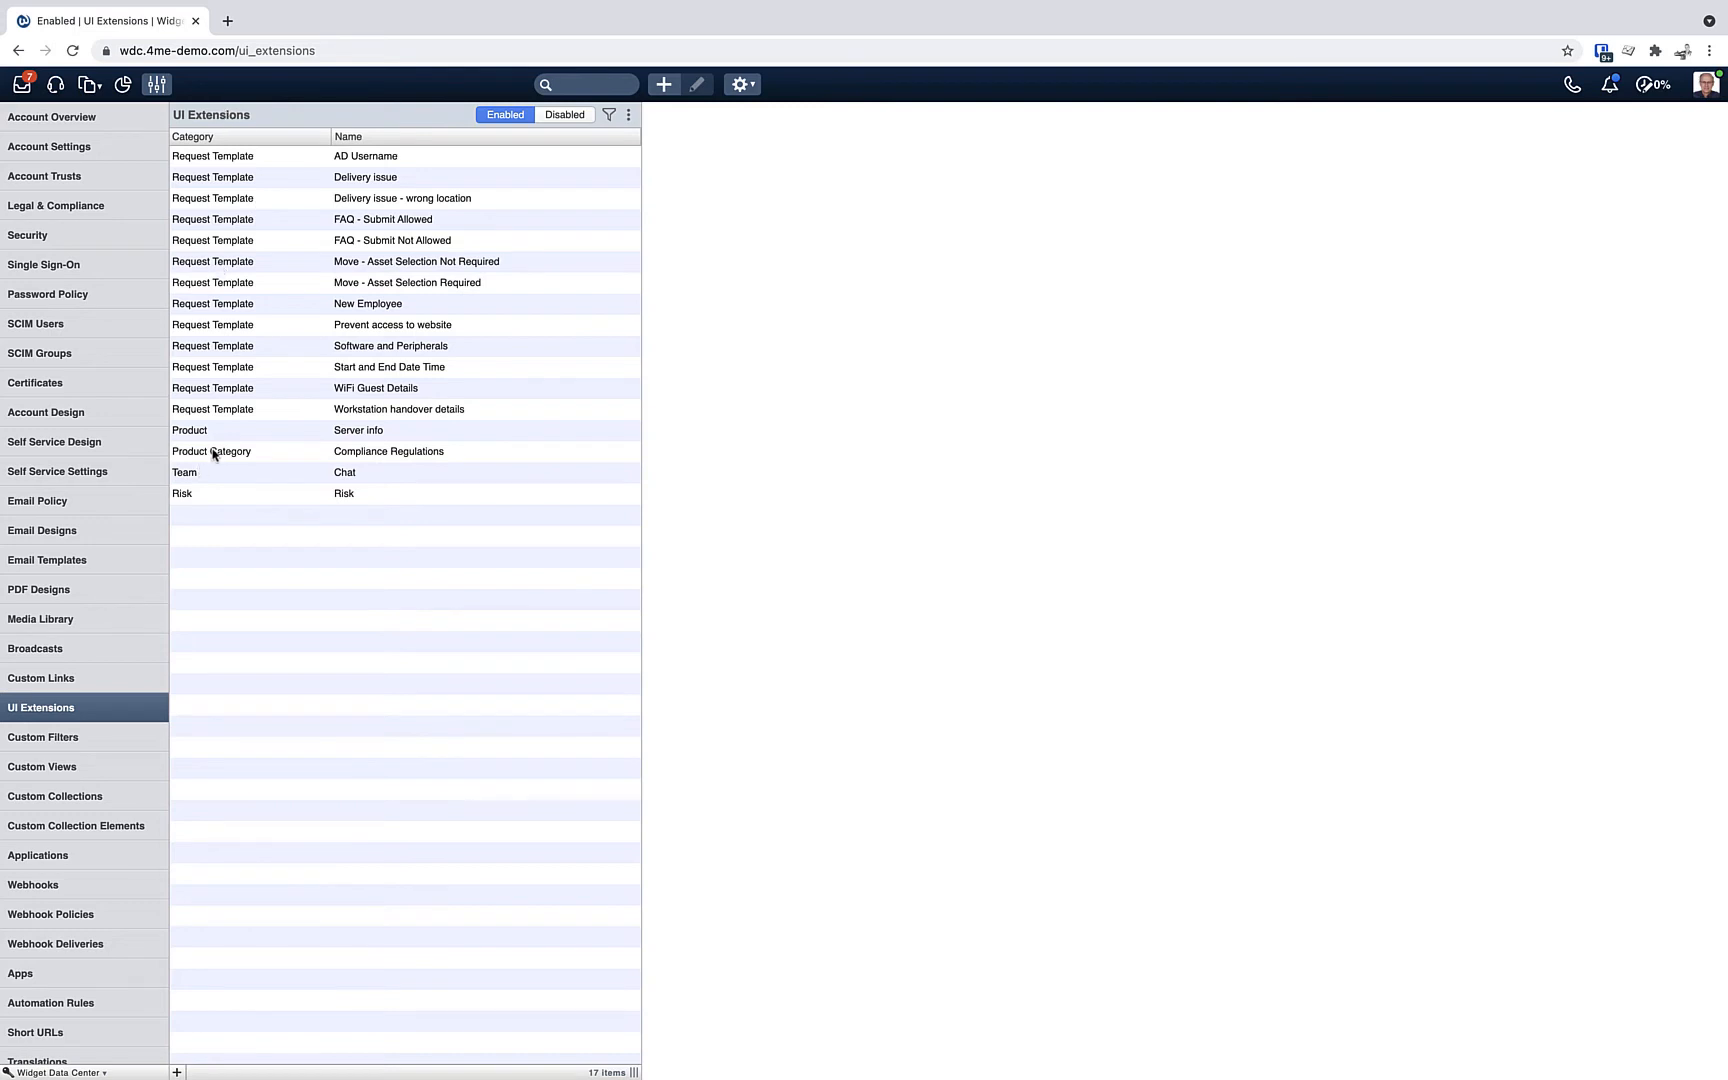
pyautogui.click(388, 450)
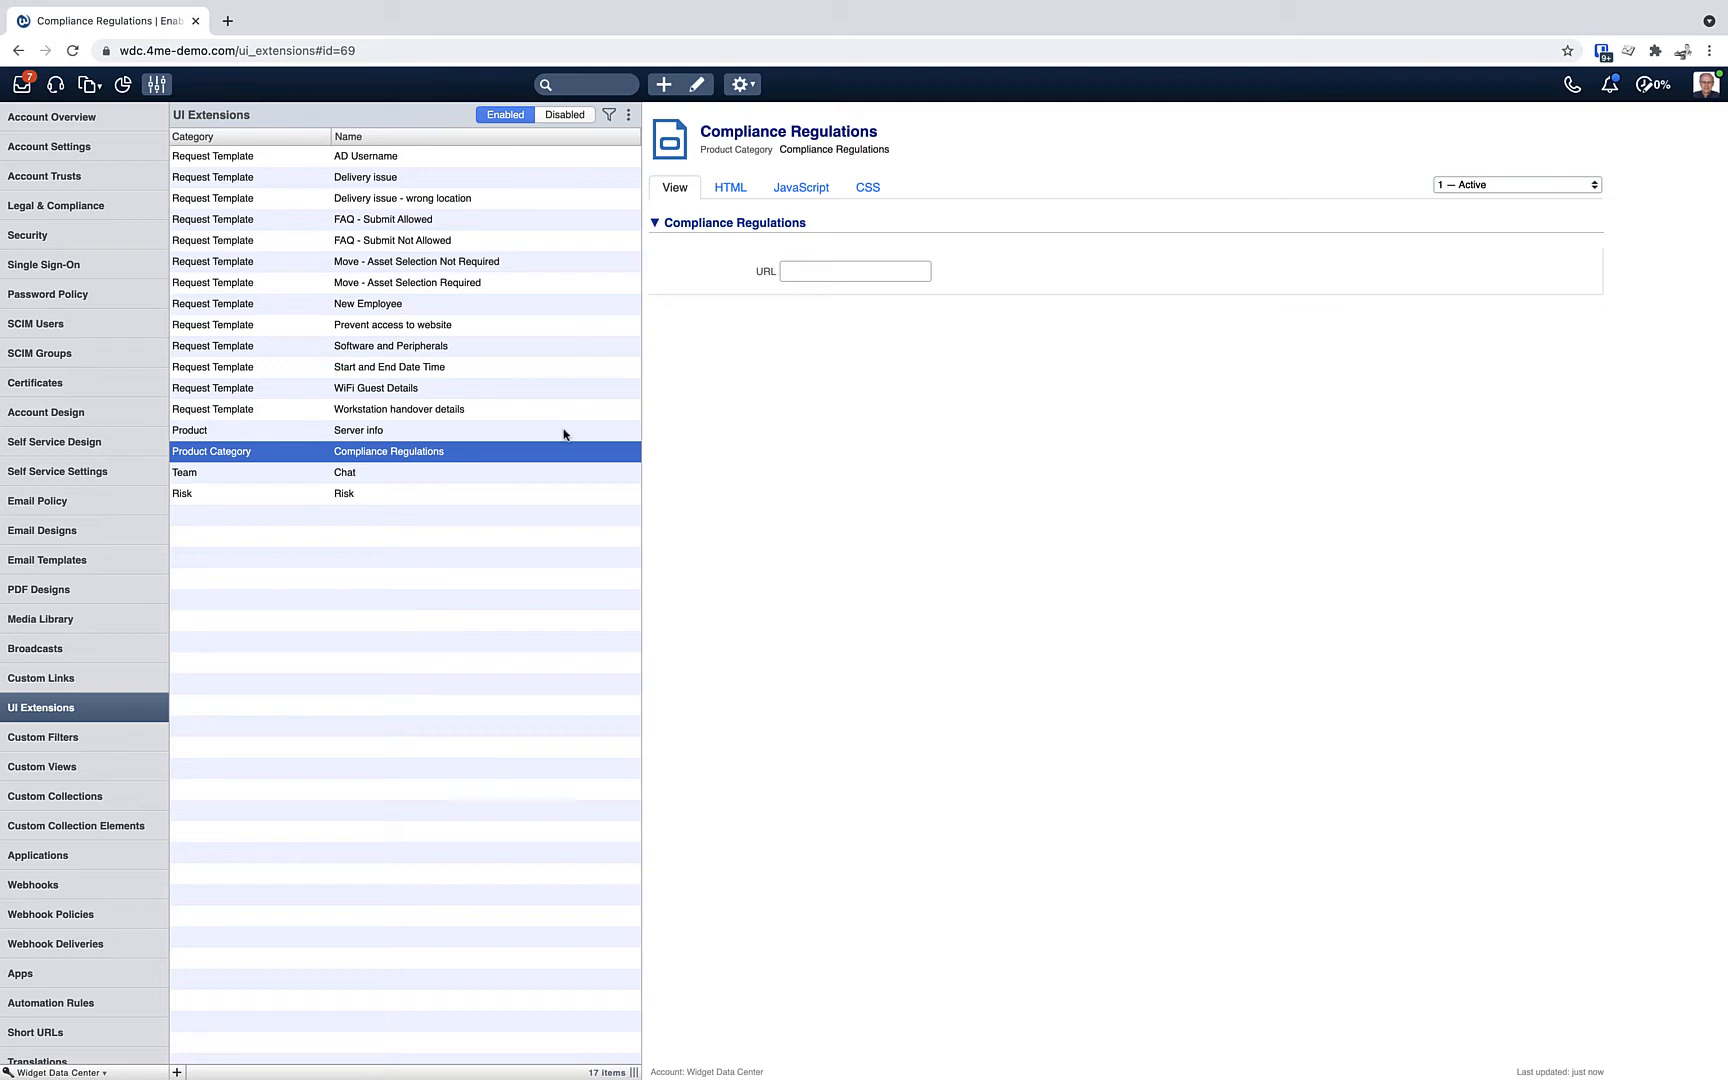
pyautogui.moveTo(410, 460)
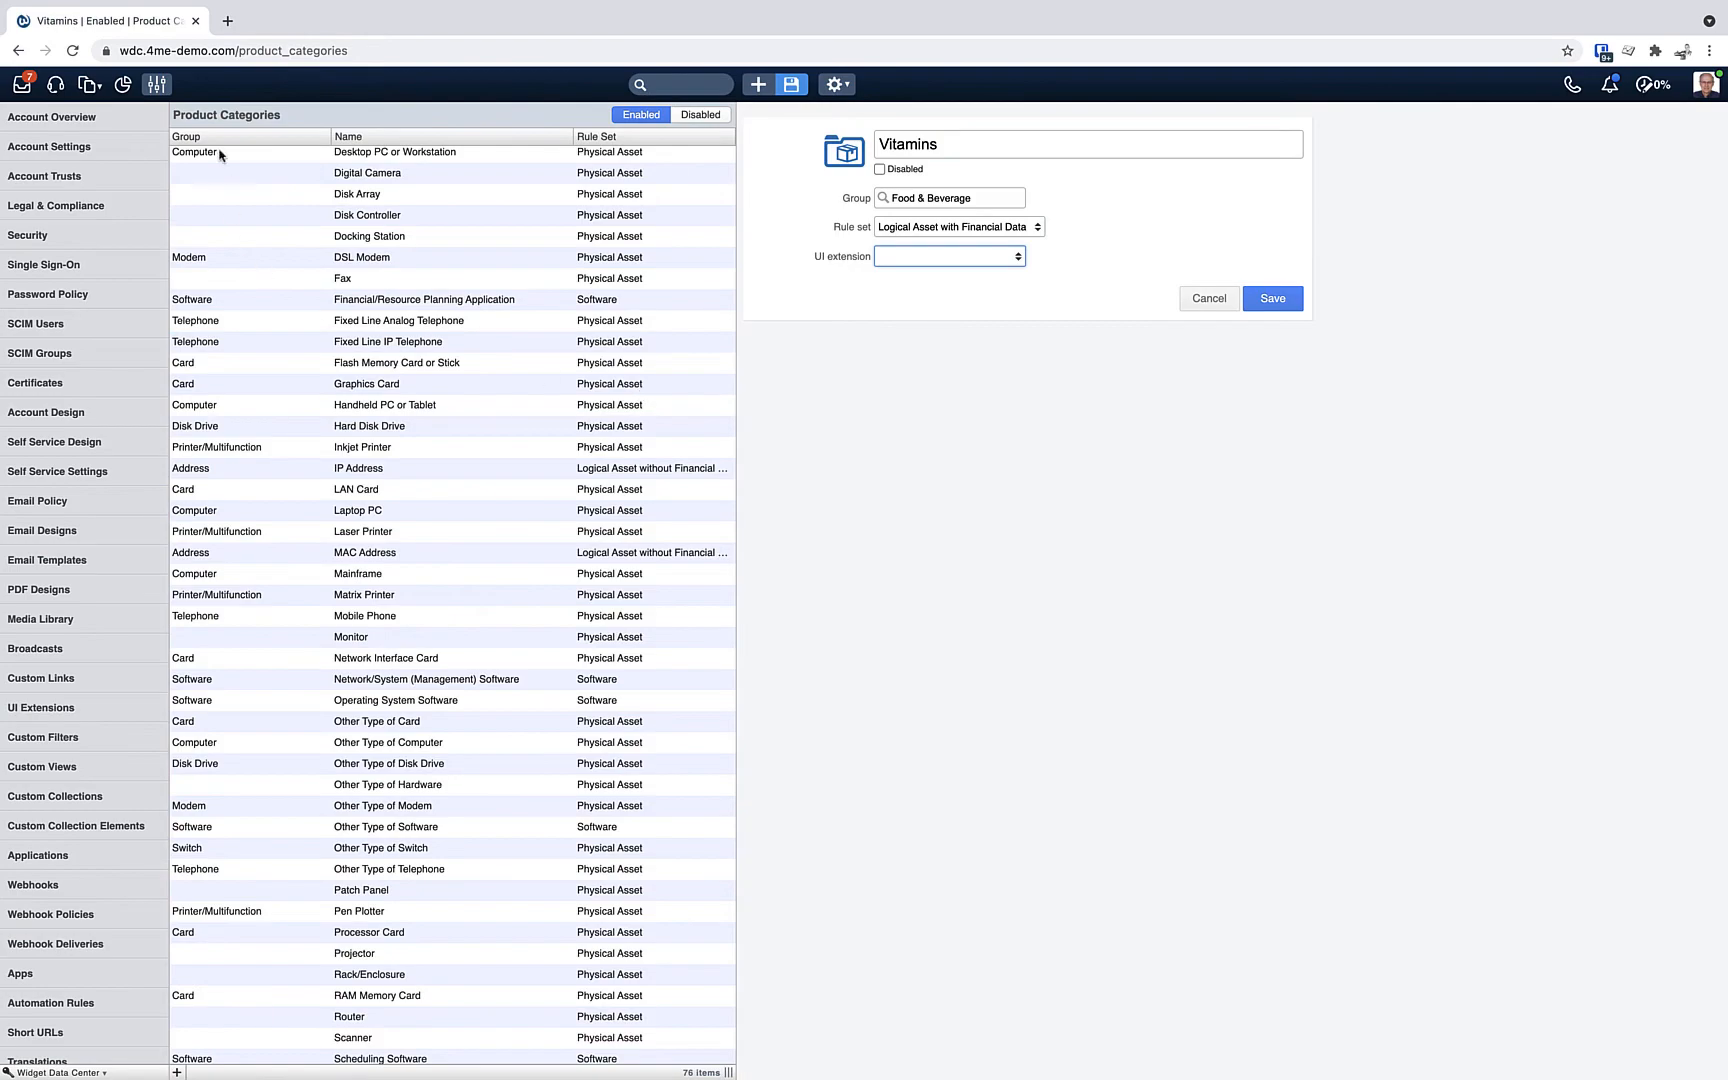
pyautogui.moveTo(218, 116)
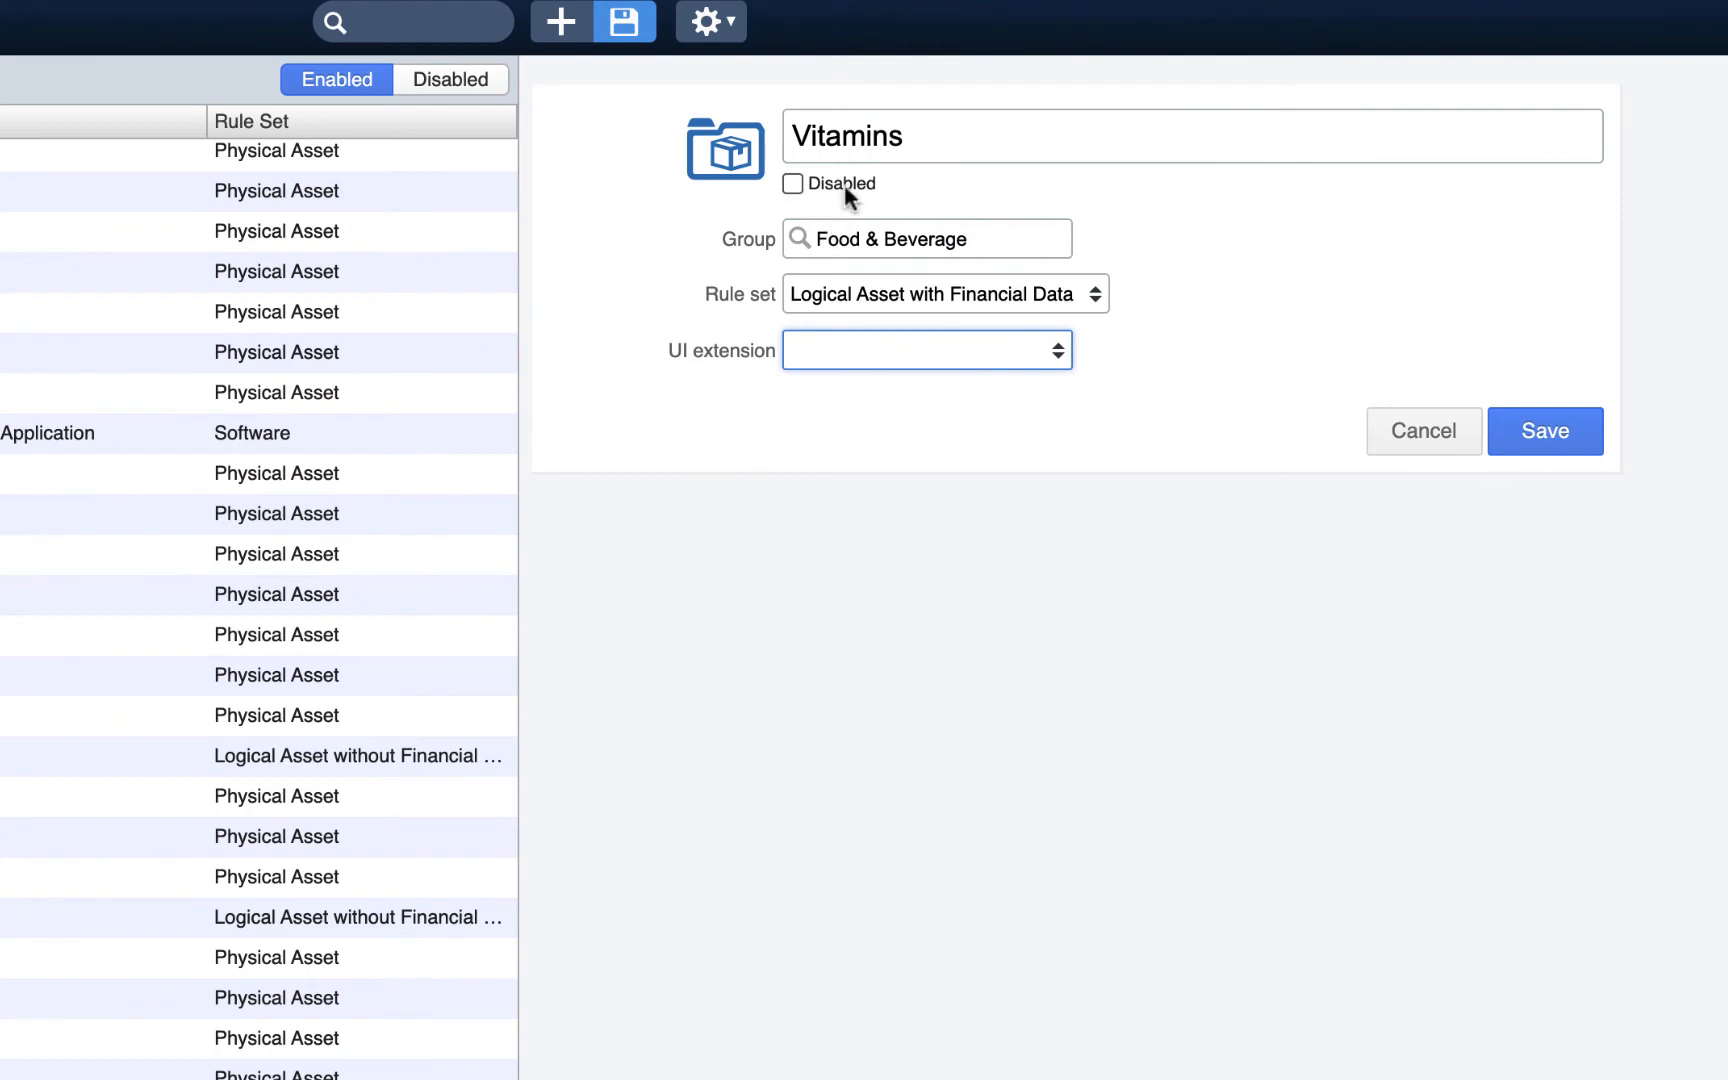
pyautogui.moveTo(926, 144)
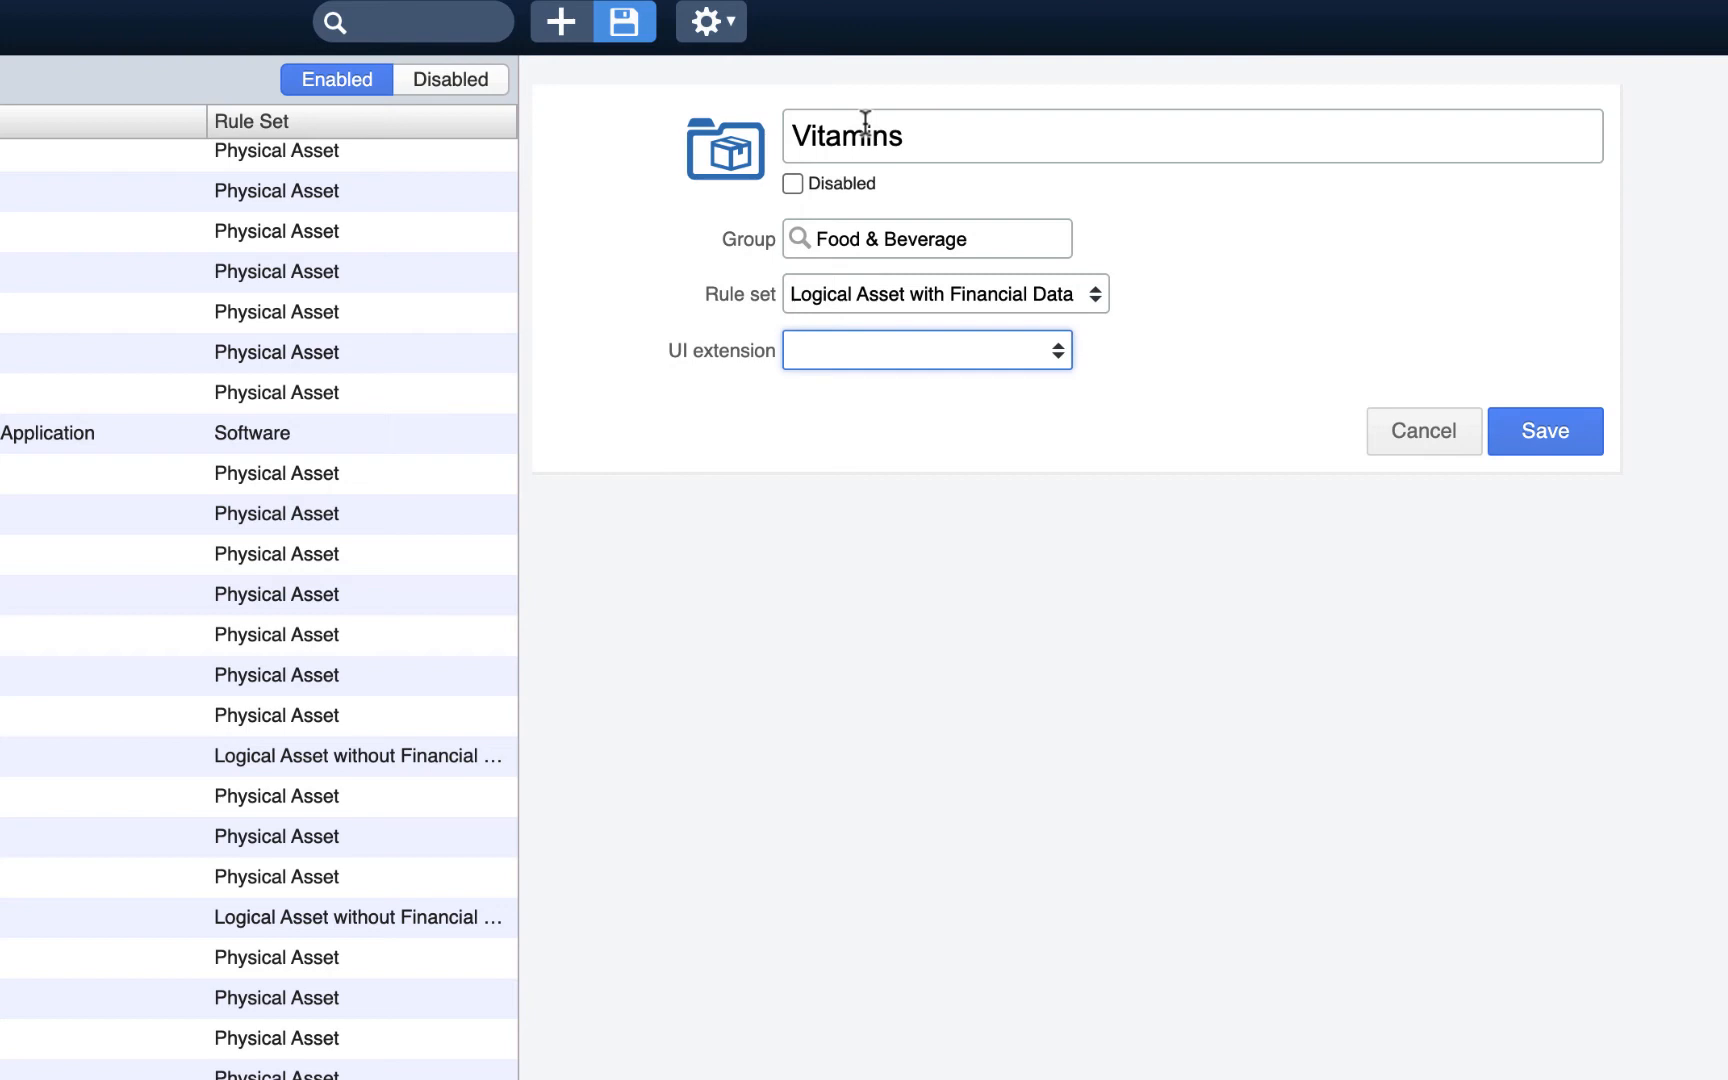
pyautogui.moveTo(818, 254)
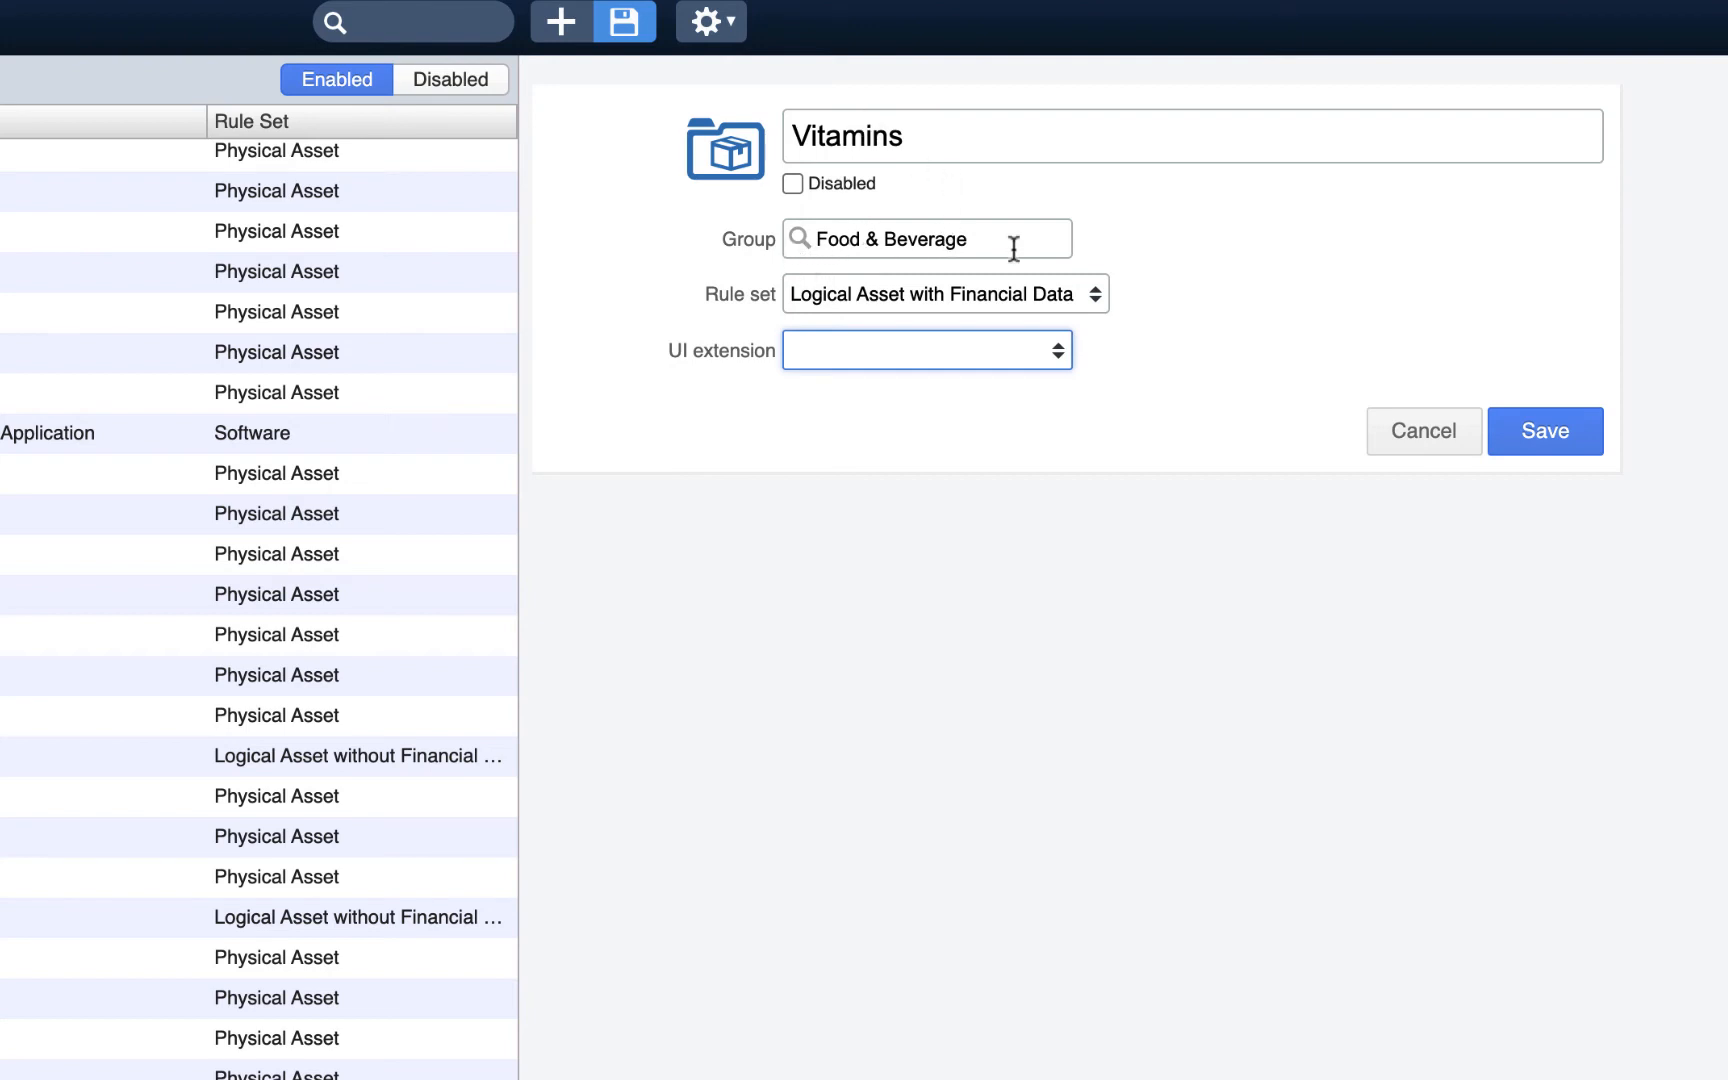
pyautogui.moveTo(854, 306)
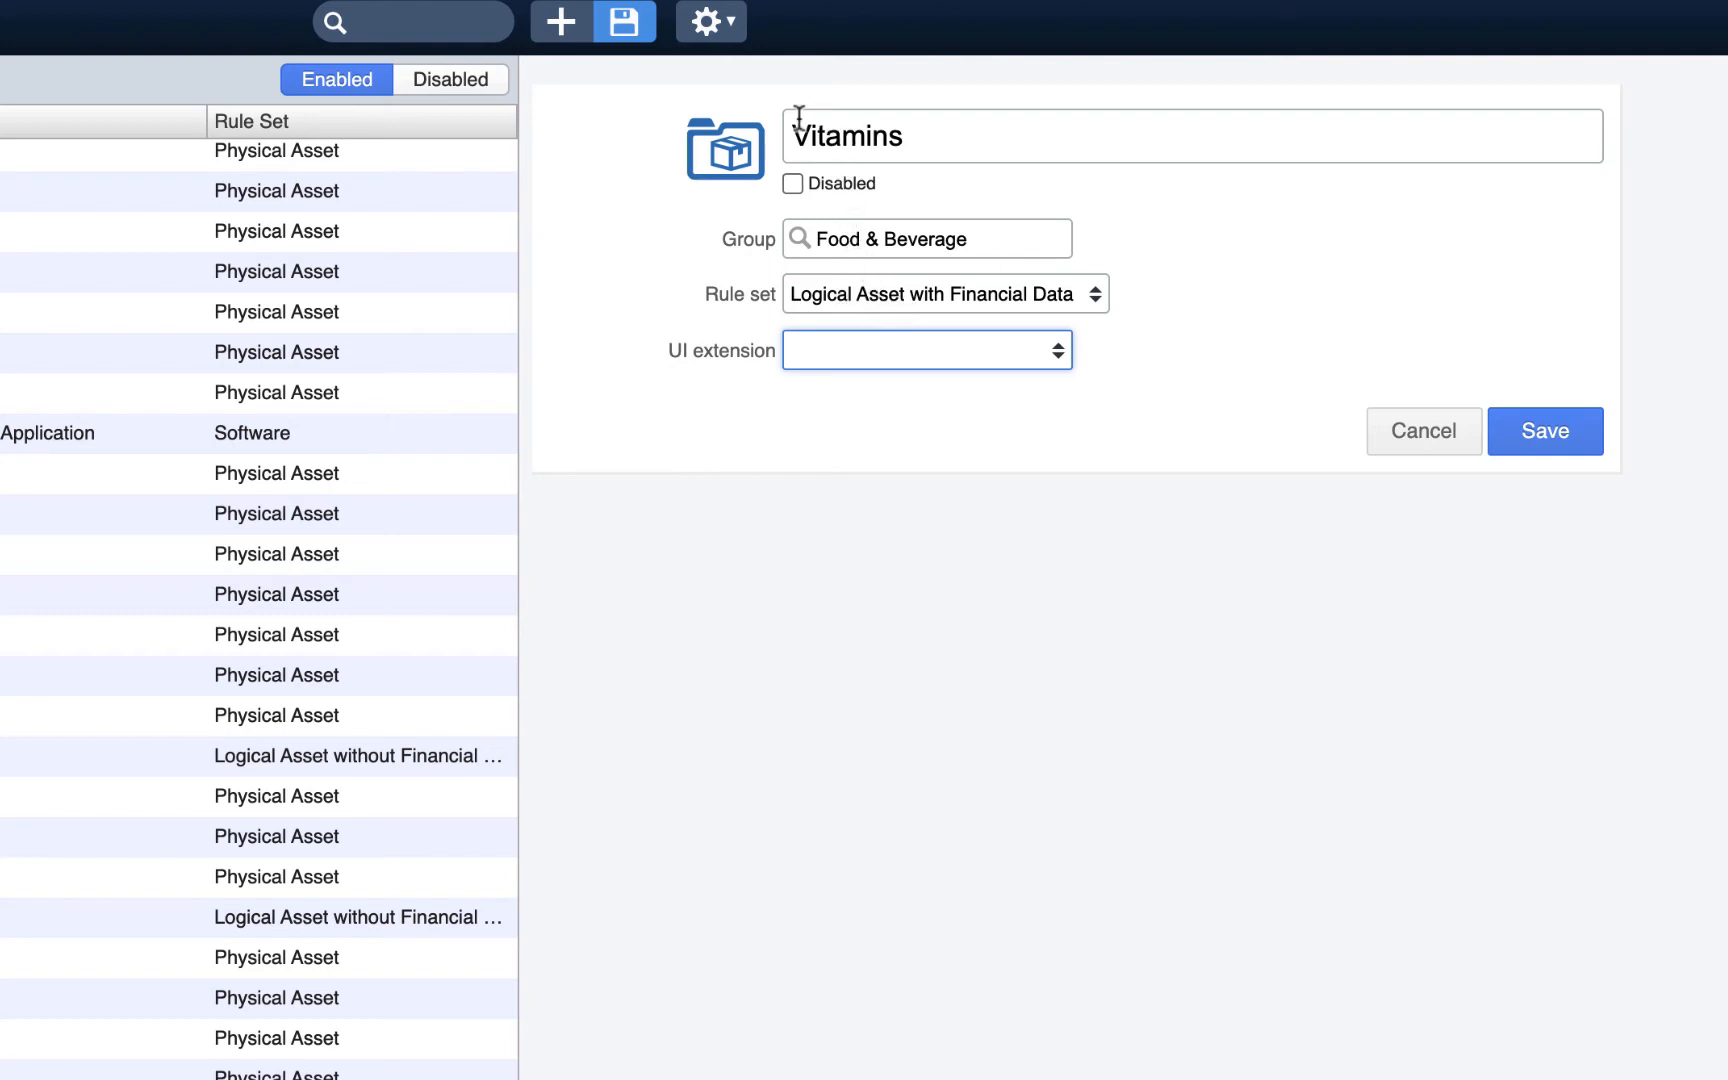
pyautogui.moveTo(1008, 358)
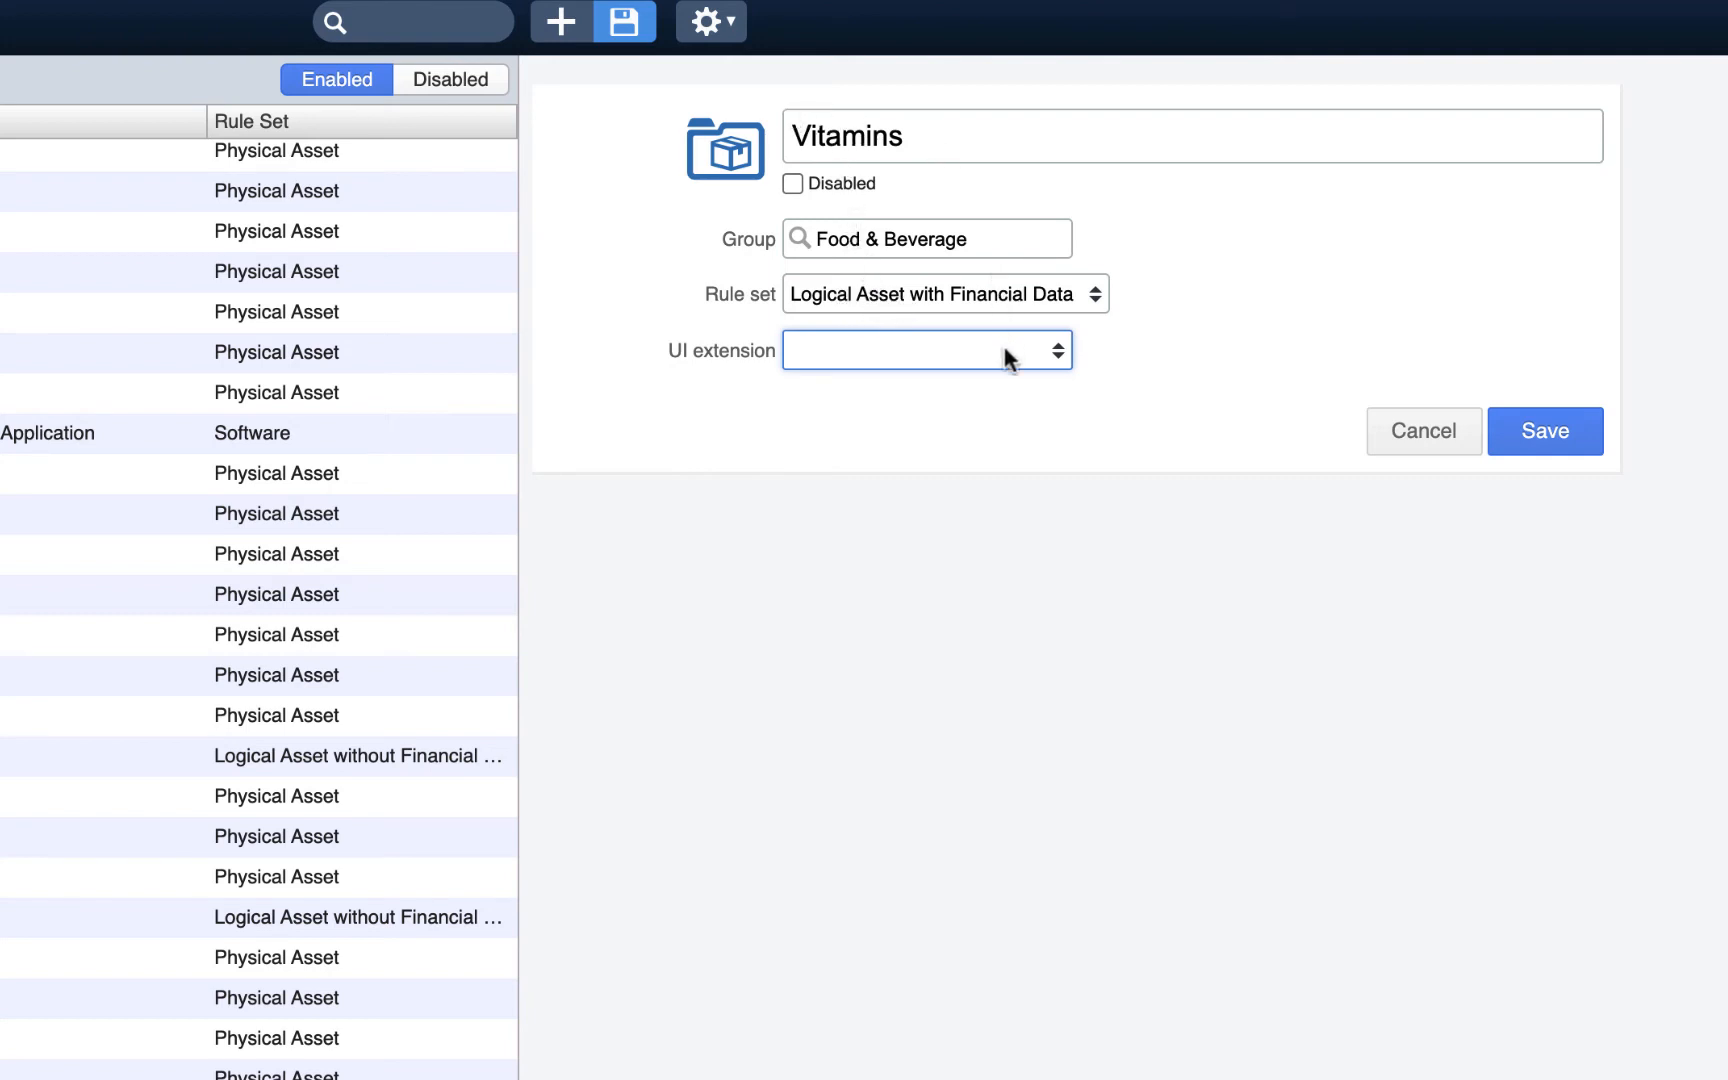
# Try Compliance Regulations as the Vitamins category's UI extension, then discard the change
pyautogui.click(924, 350)
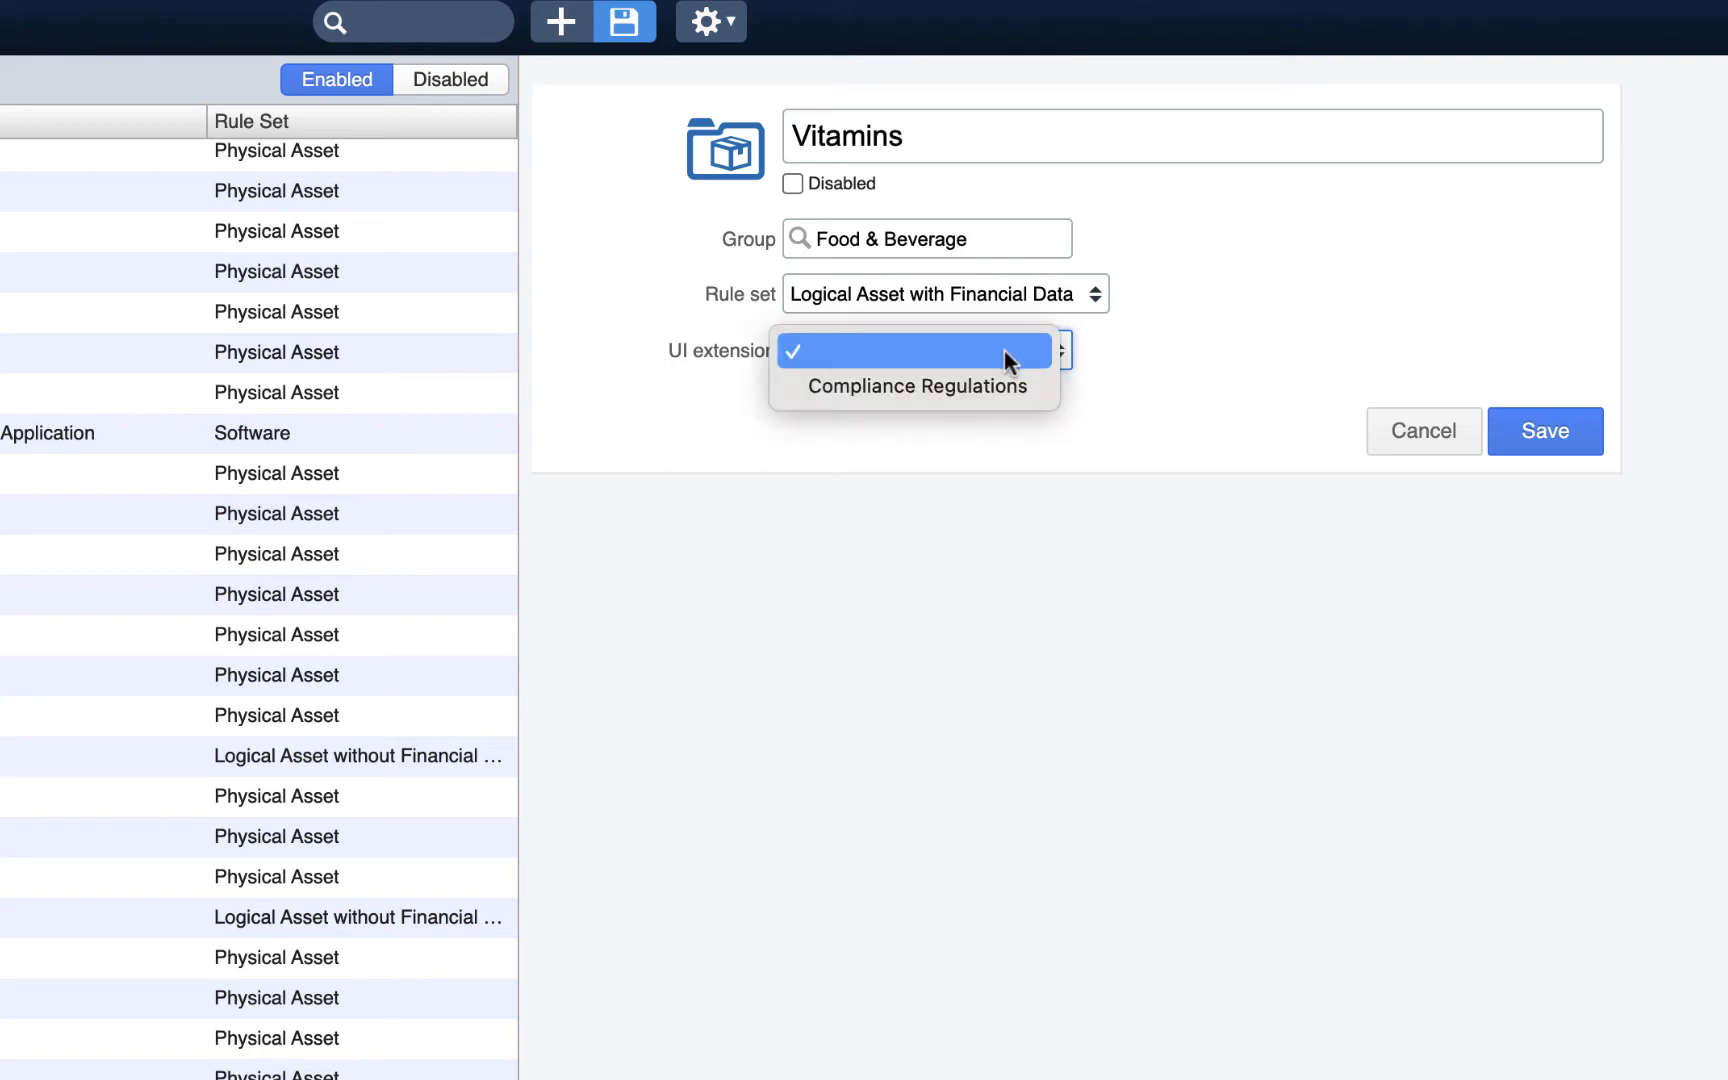
pyautogui.click(914, 386)
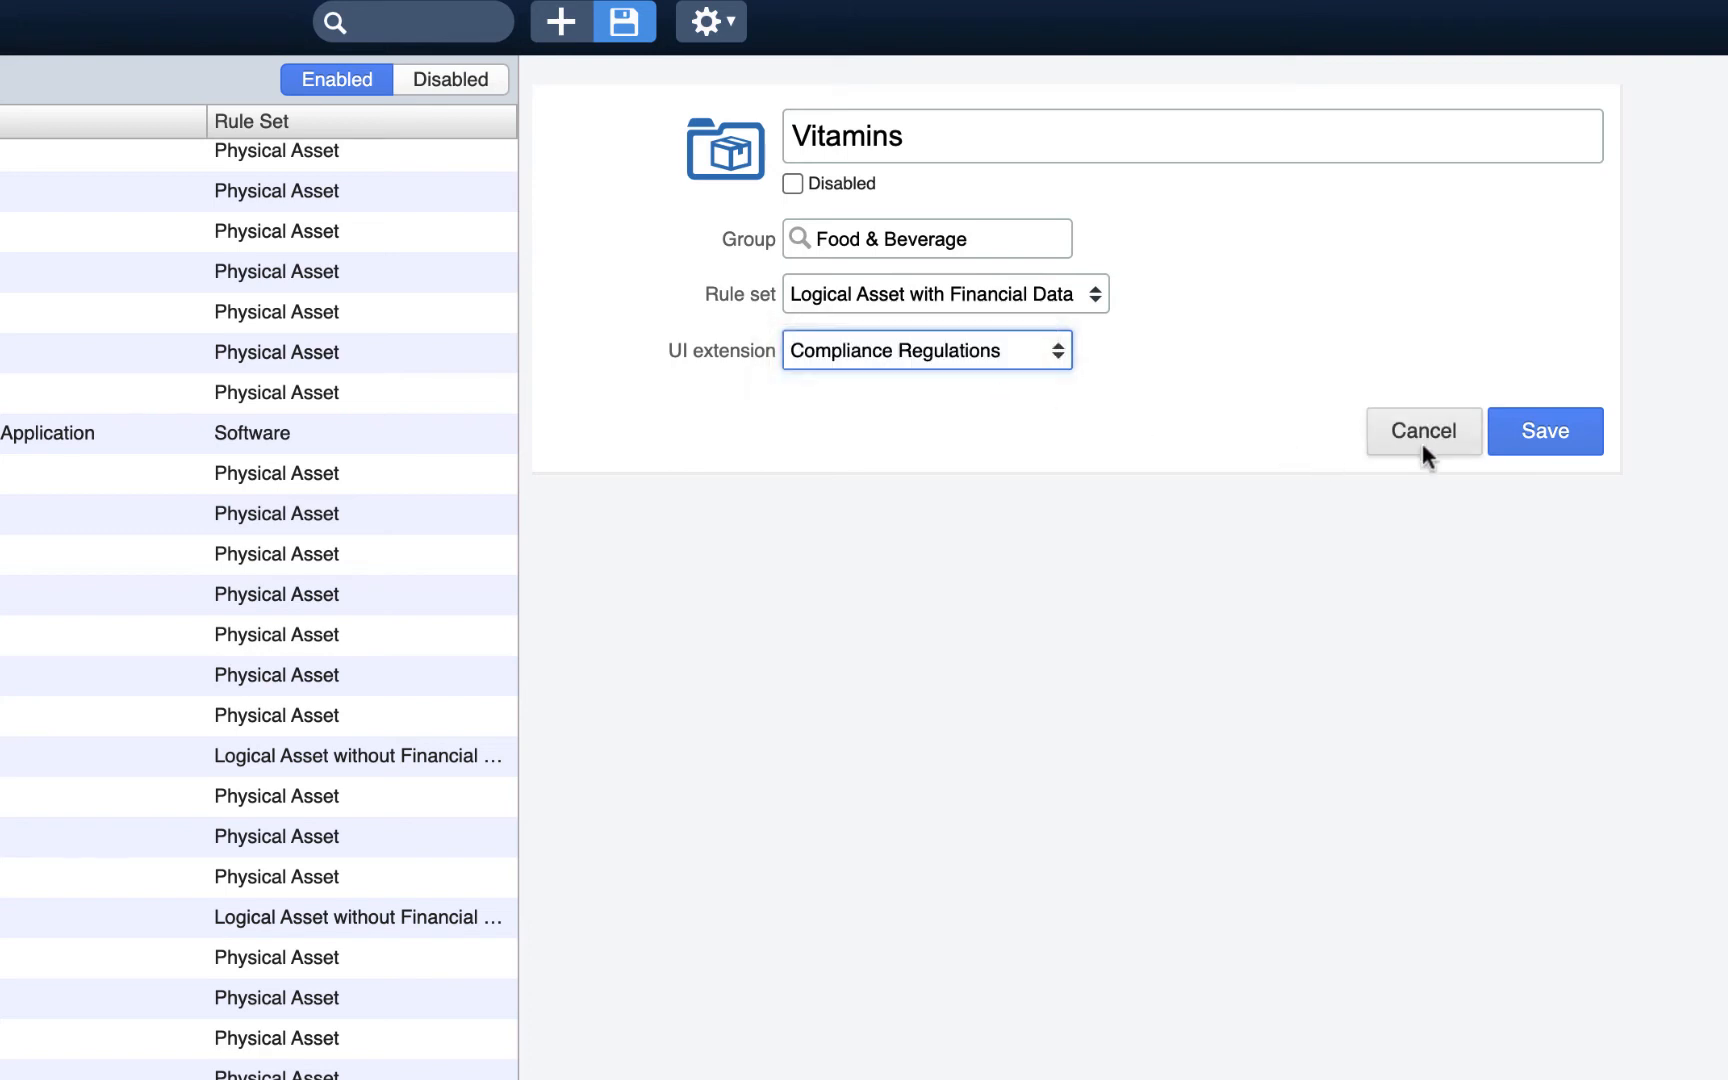
pyautogui.click(1544, 430)
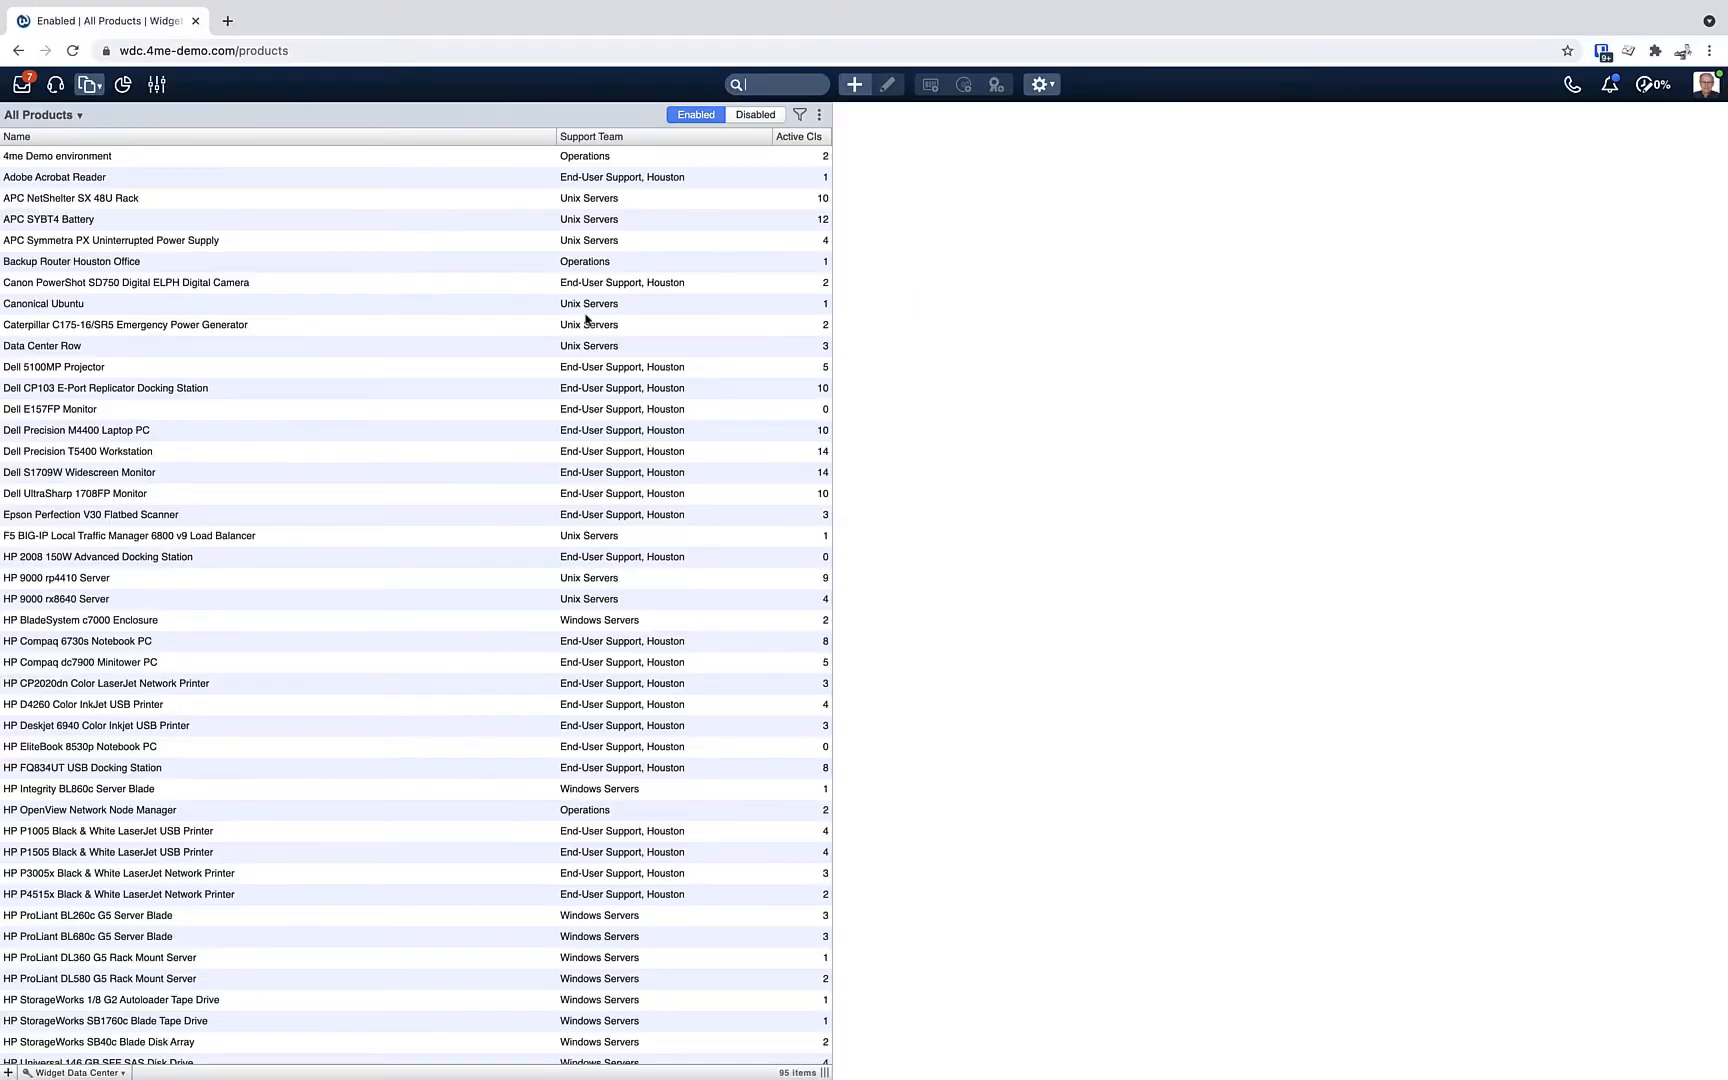
pyautogui.moveTo(16, 118)
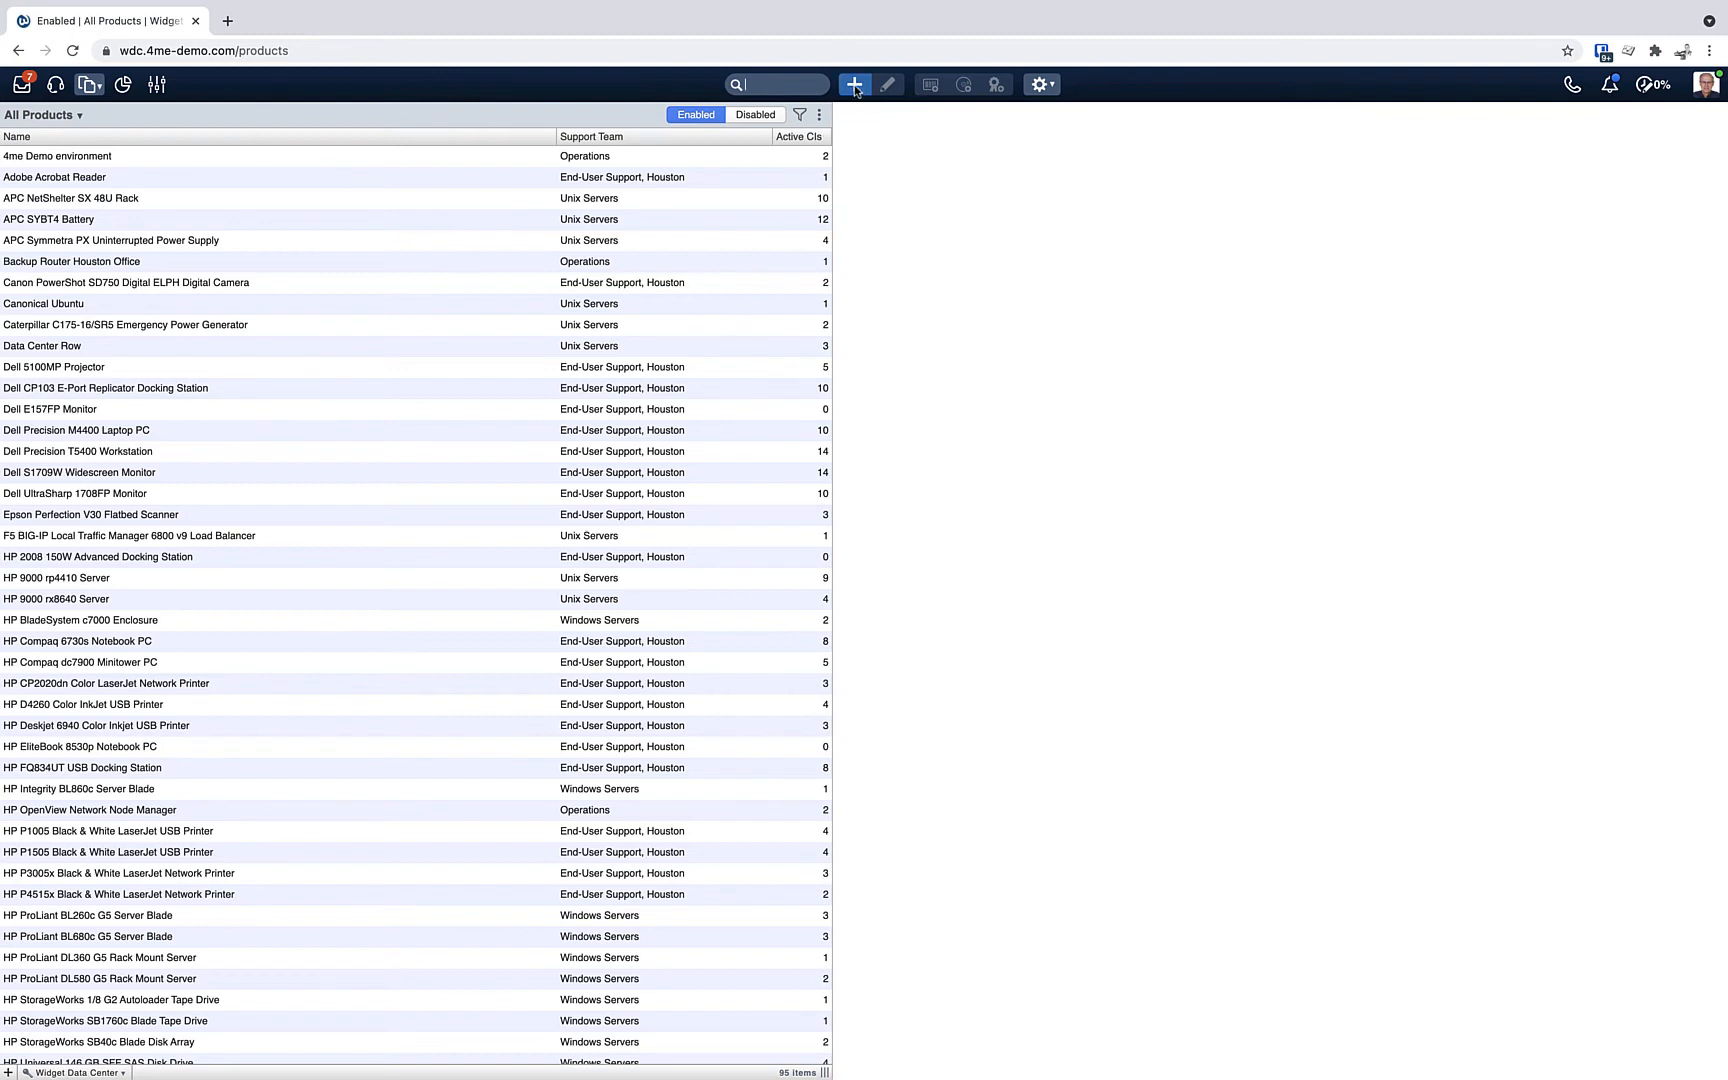
# Start a new product with category Food & Beverage - Vitamins, which fills its name as Vitamins
pyautogui.click(854, 84)
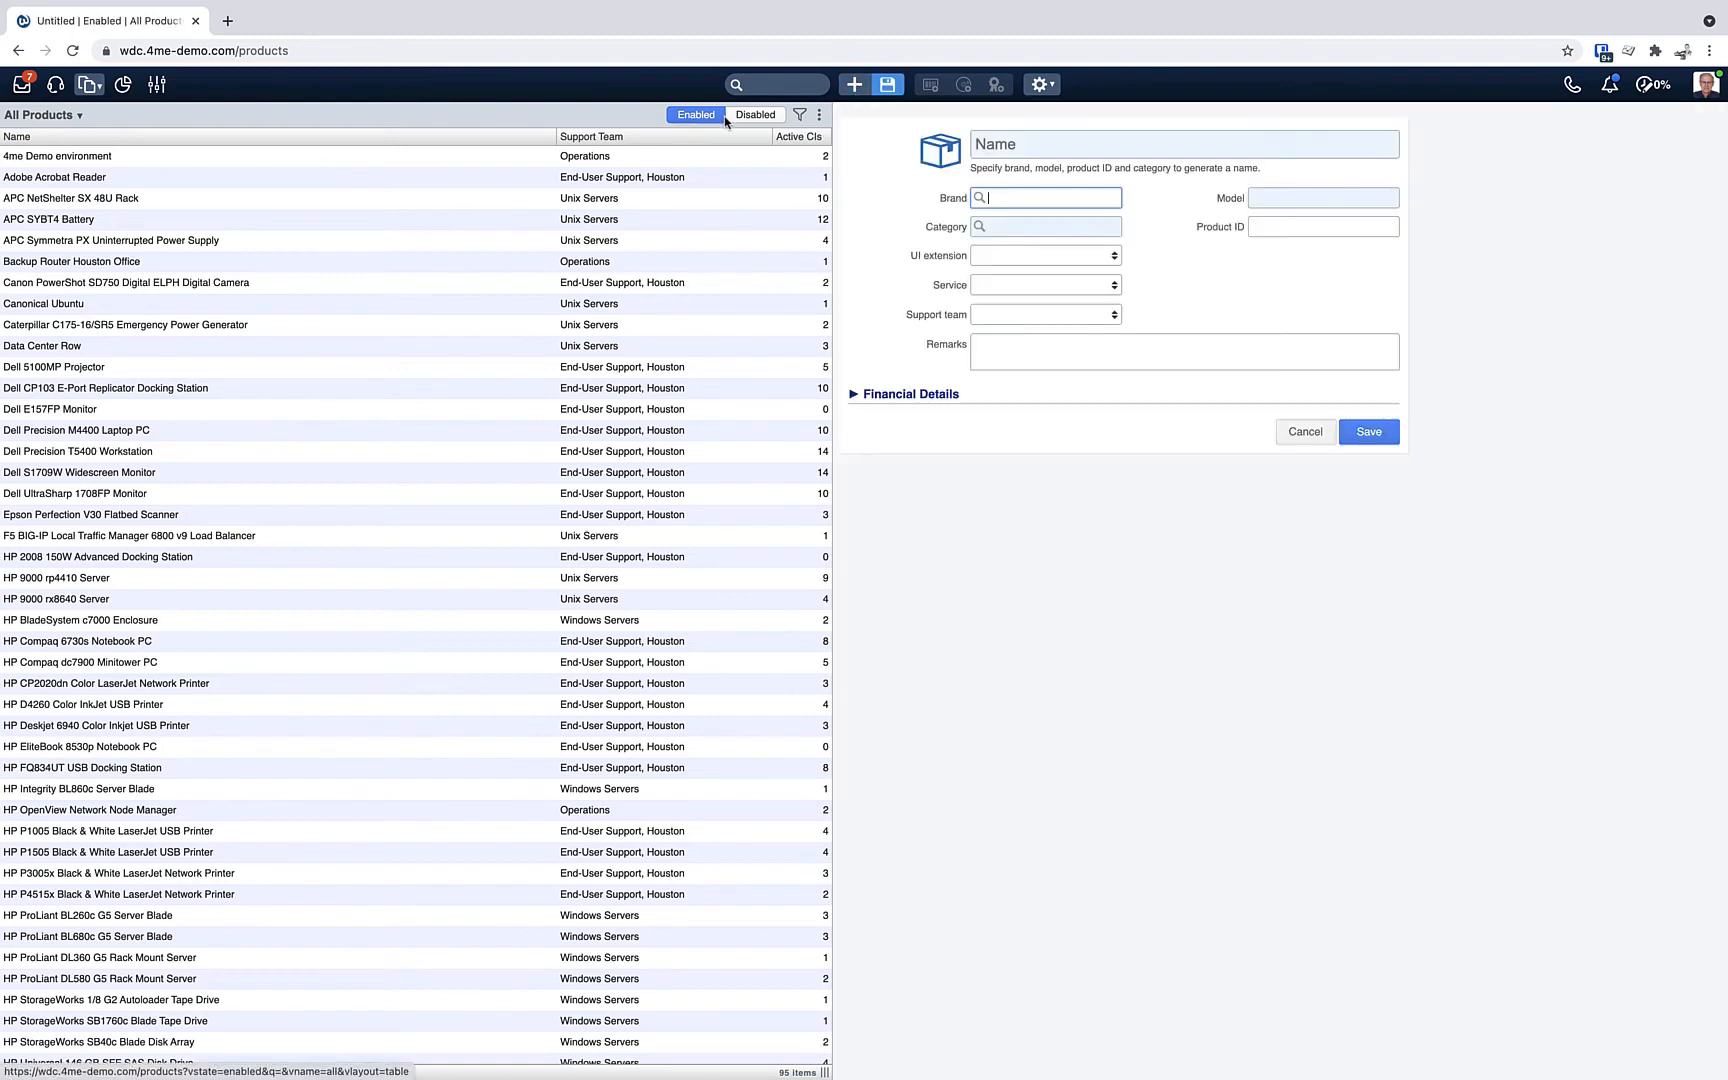
pyautogui.click(1044, 226)
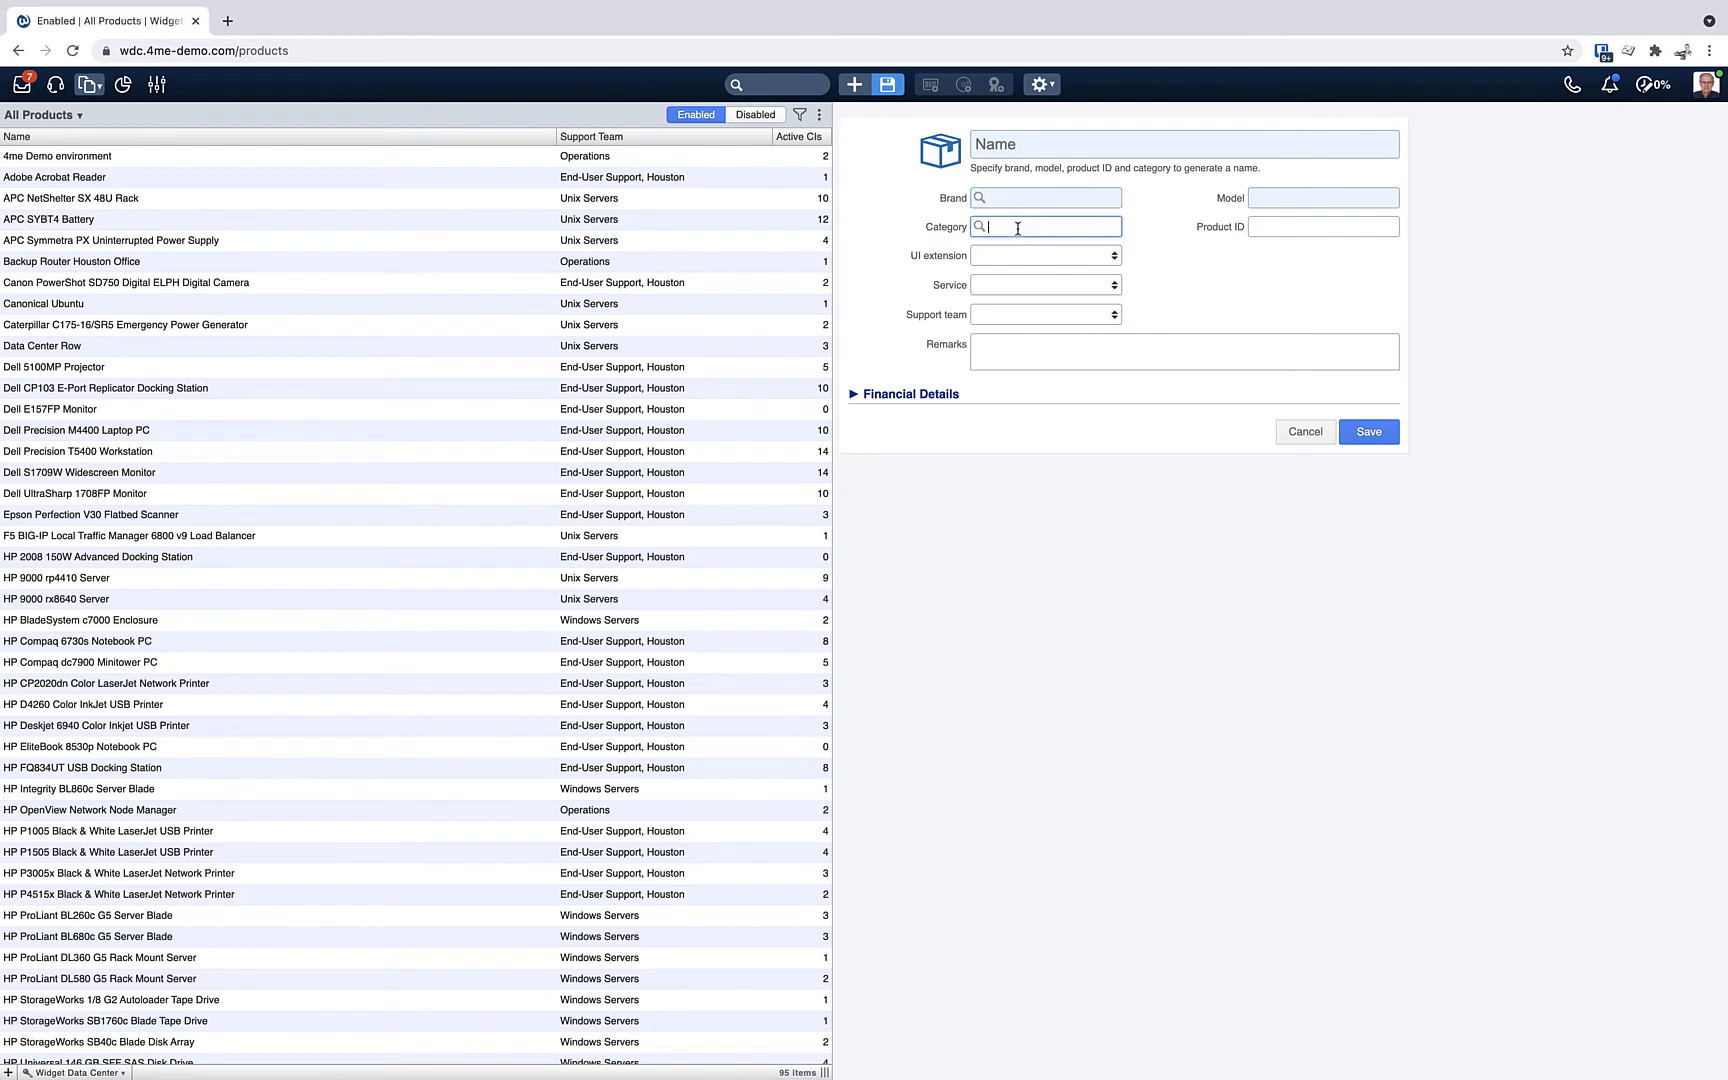
pyautogui.write('vi')
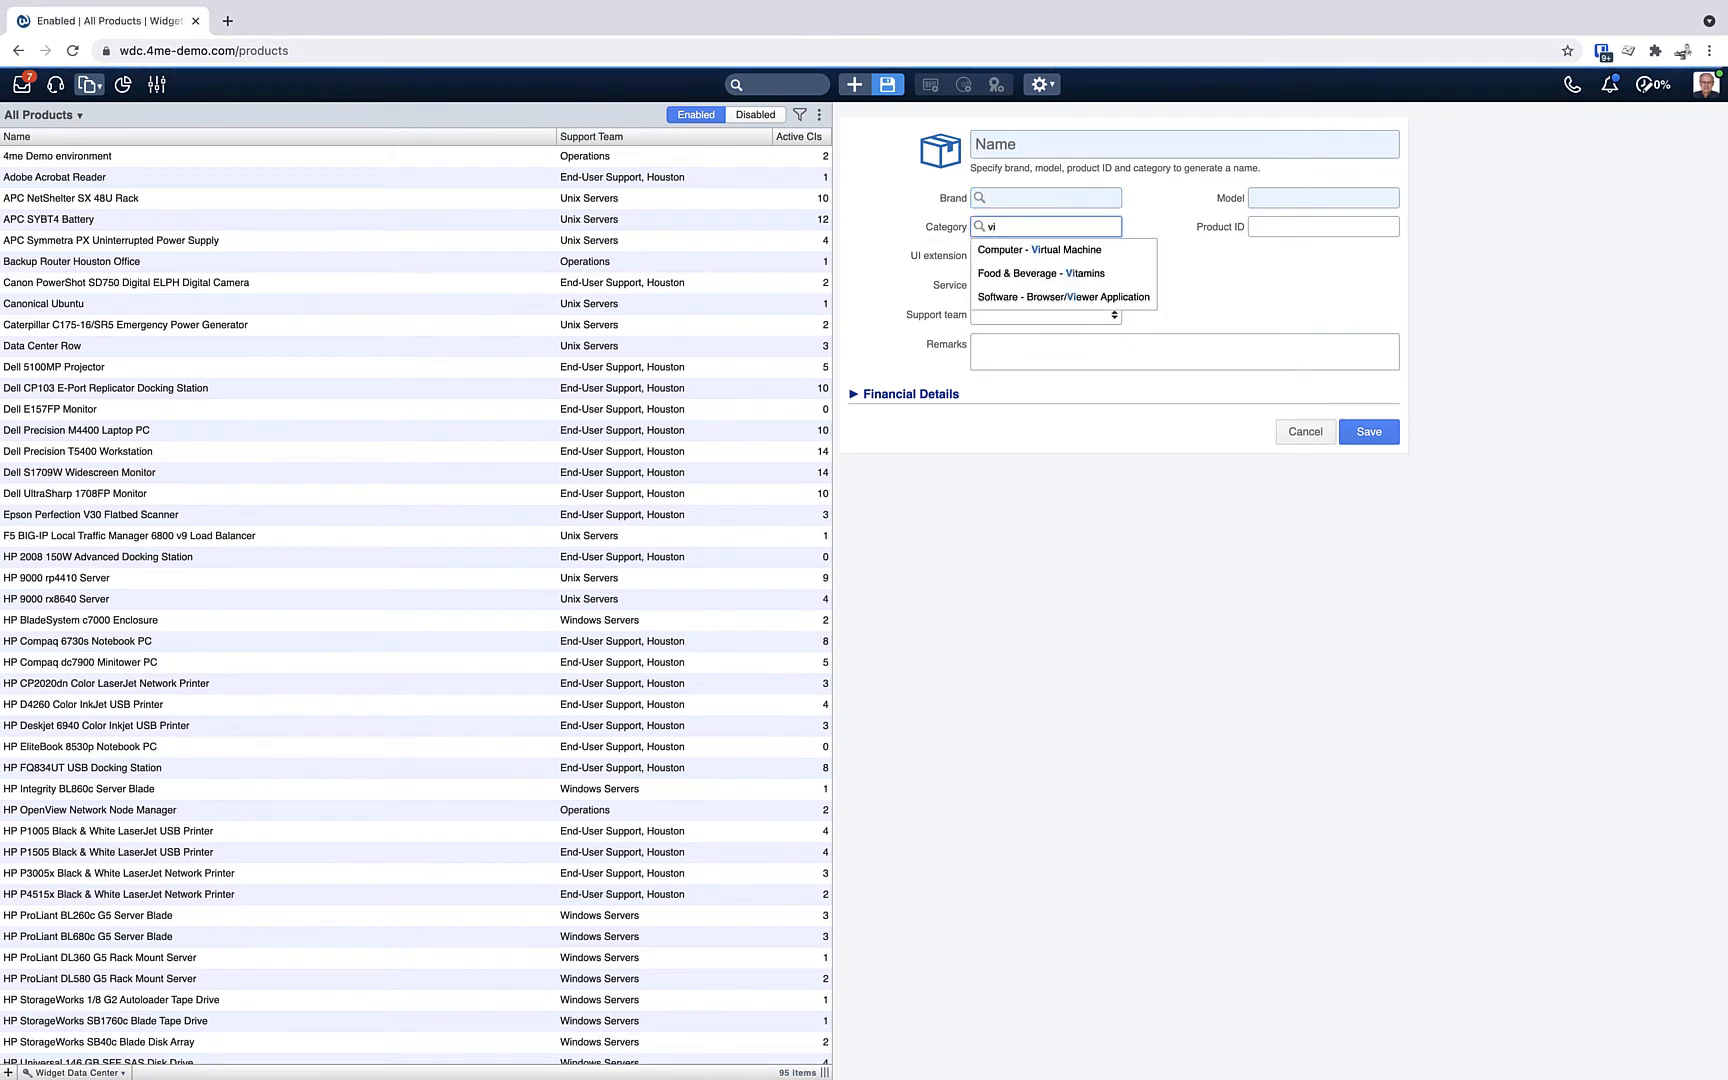
pyautogui.click(1040, 272)
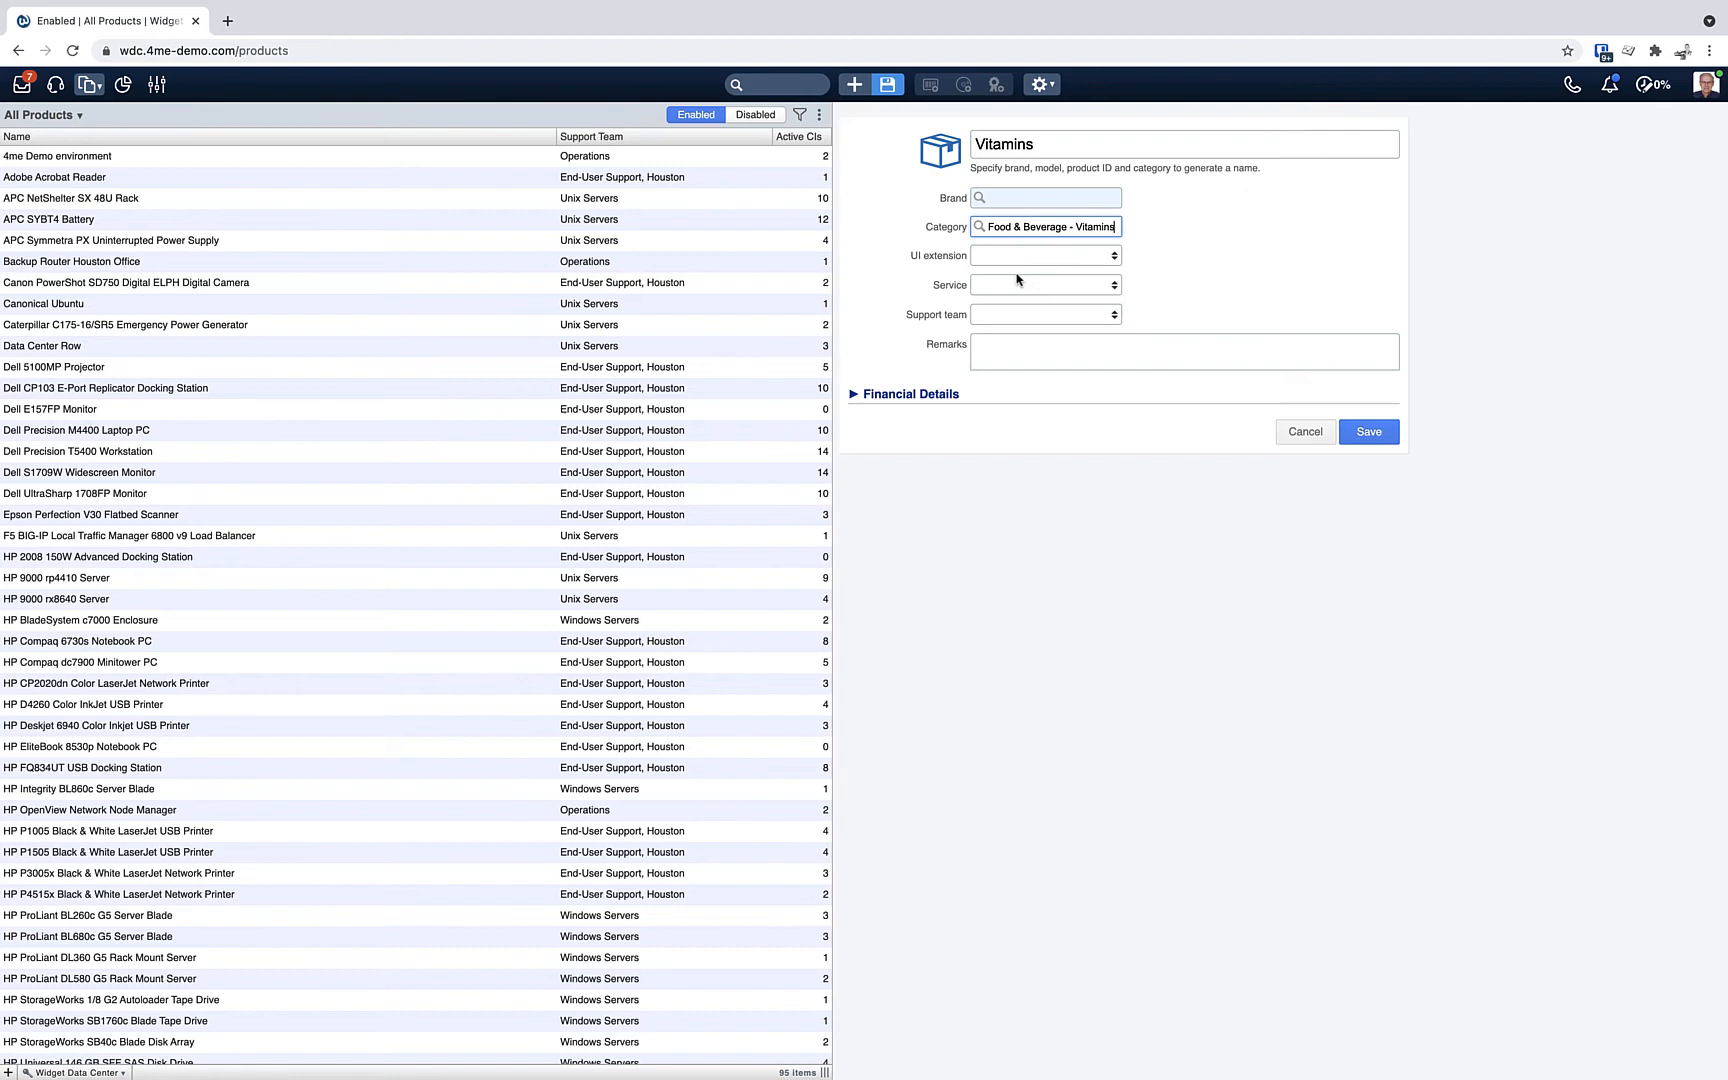
pyautogui.click(932, 428)
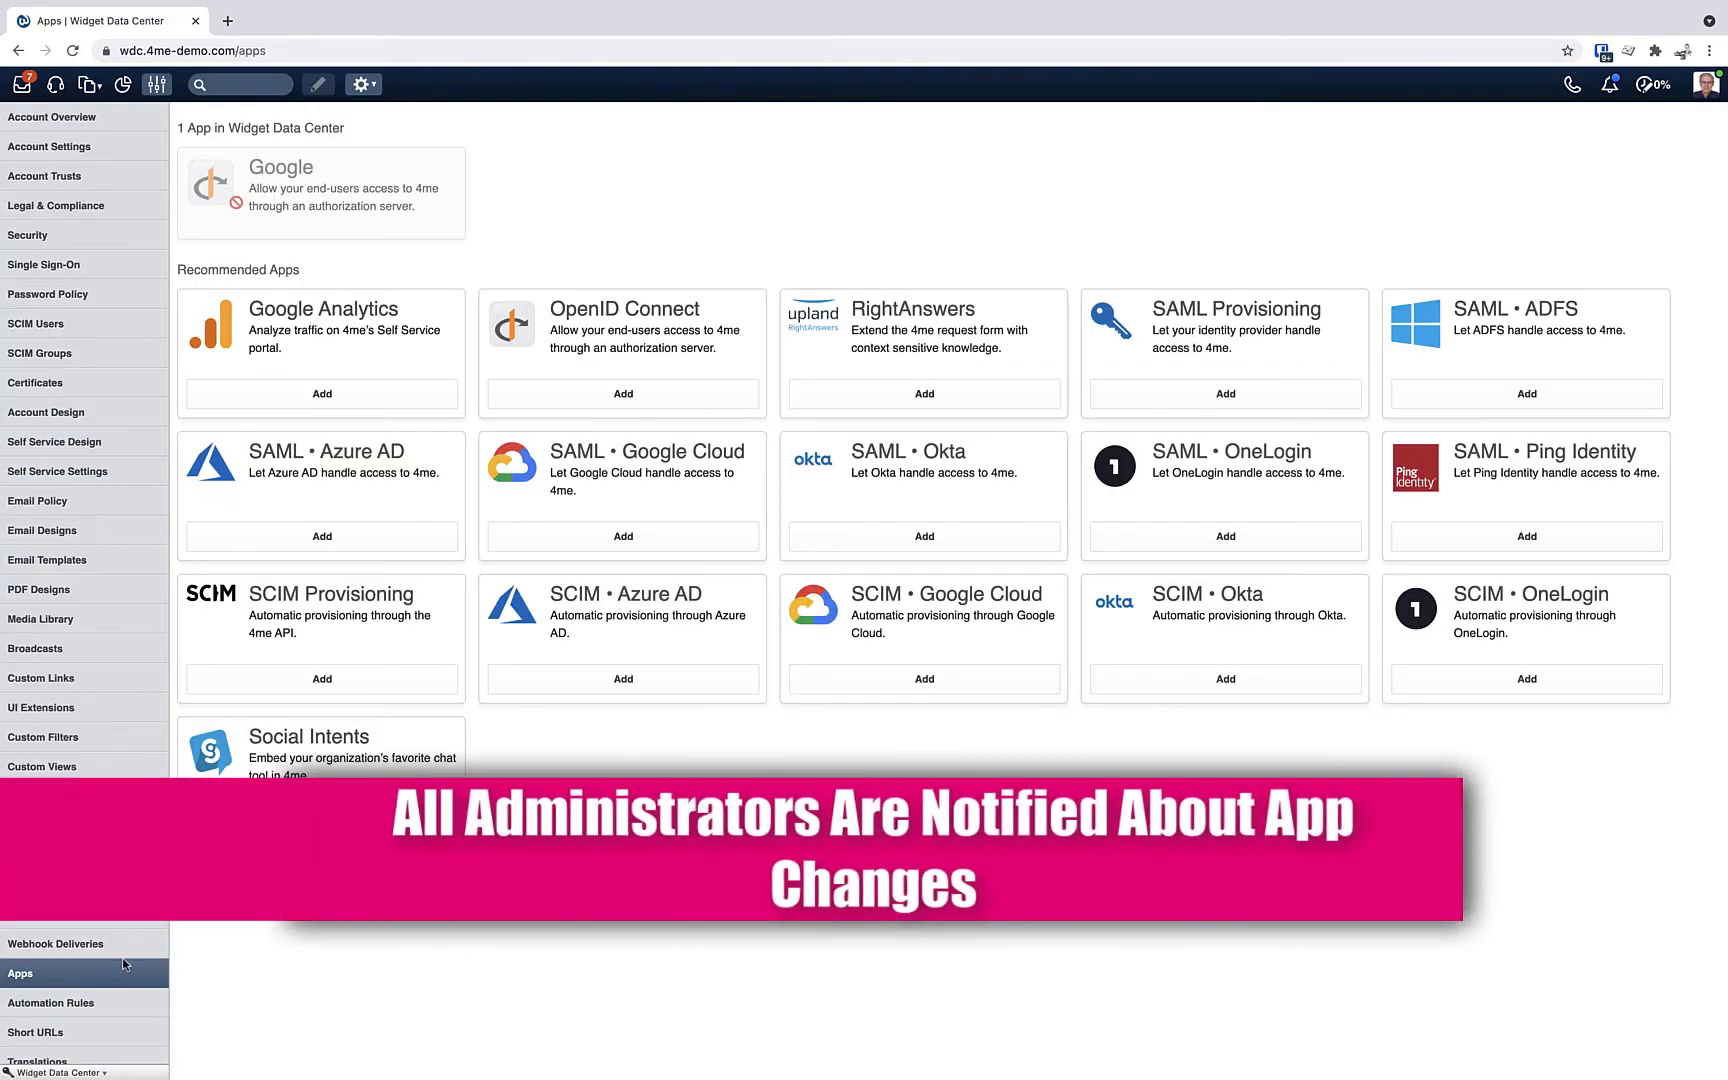
pyautogui.moveTo(280, 964)
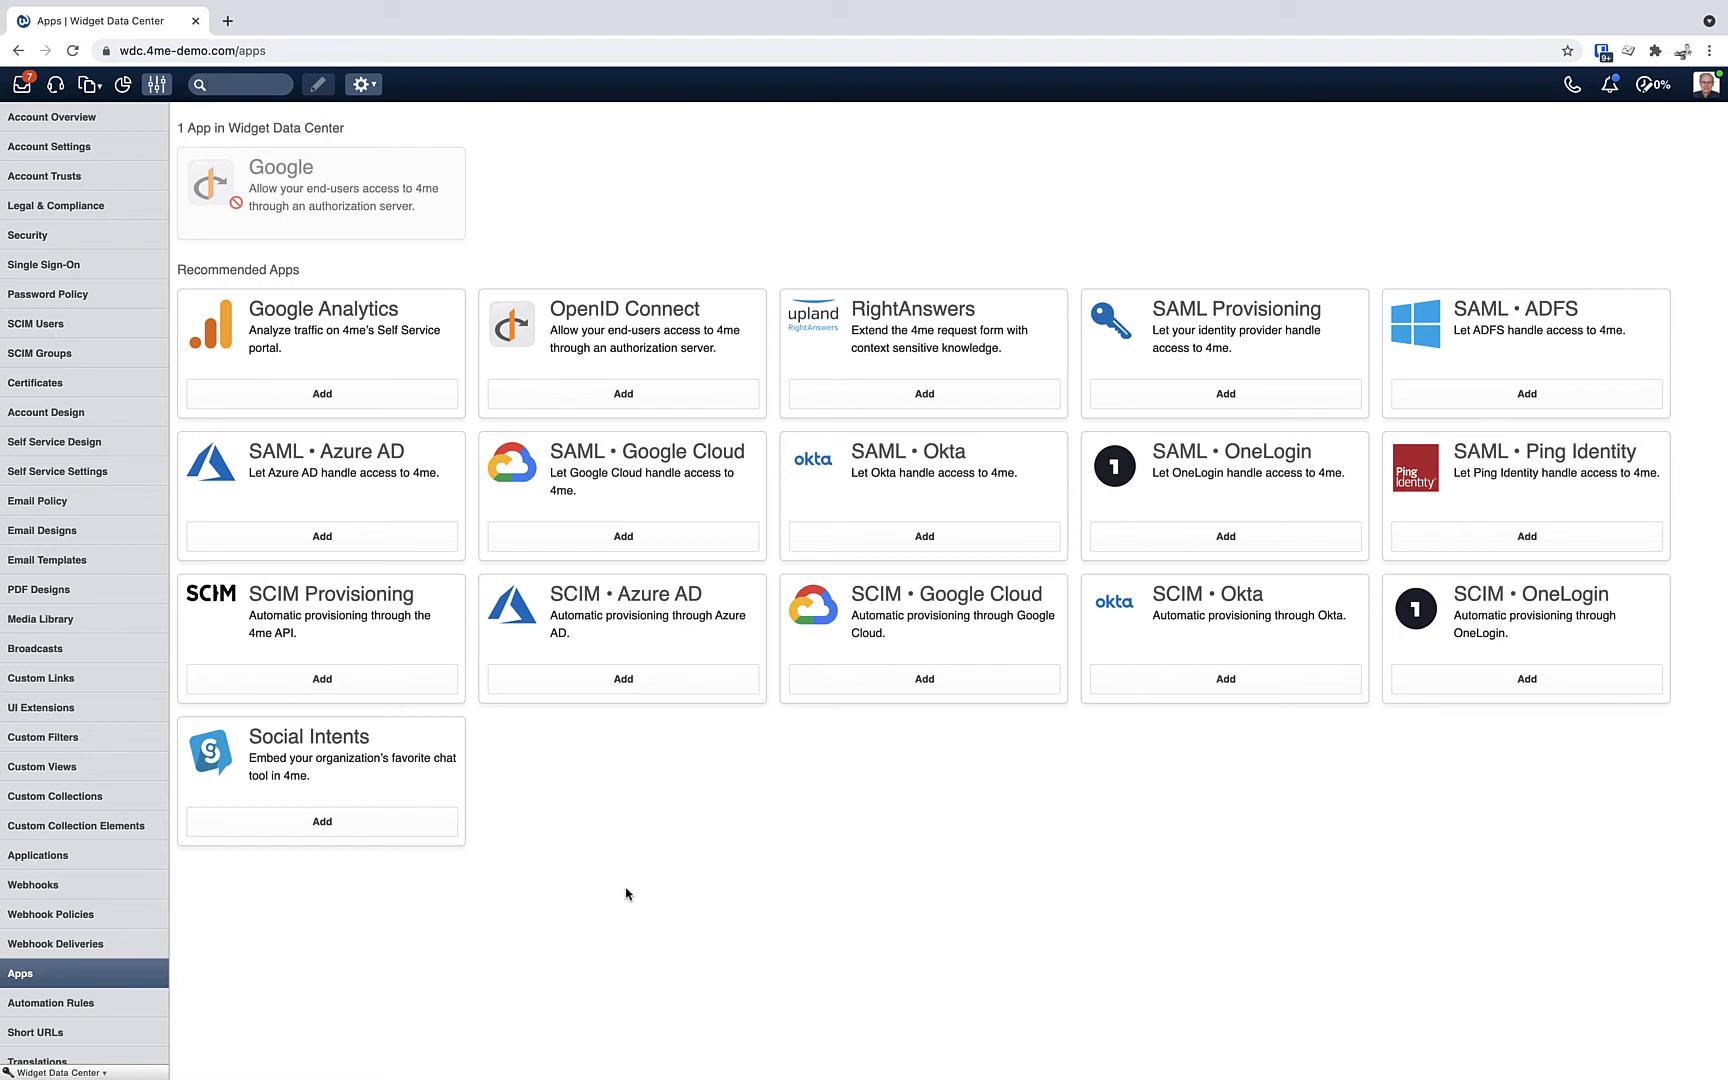
pyautogui.moveTo(654, 848)
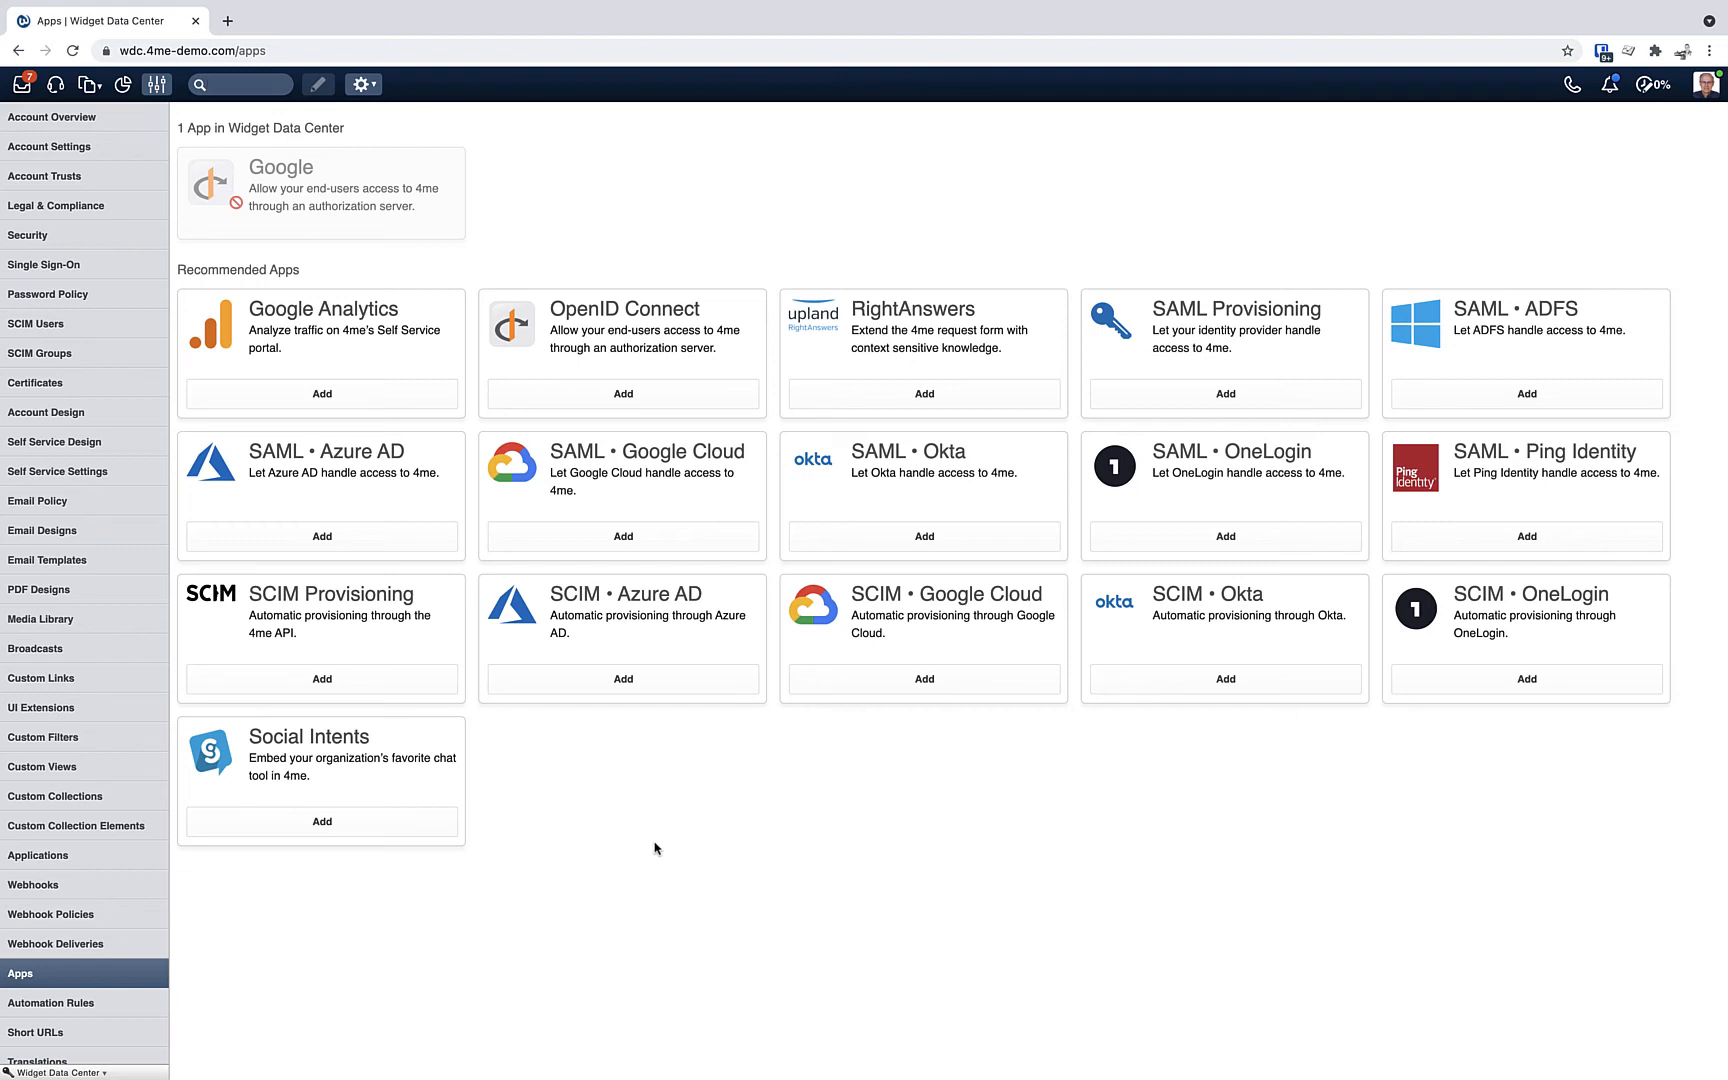
pyautogui.moveTo(760, 722)
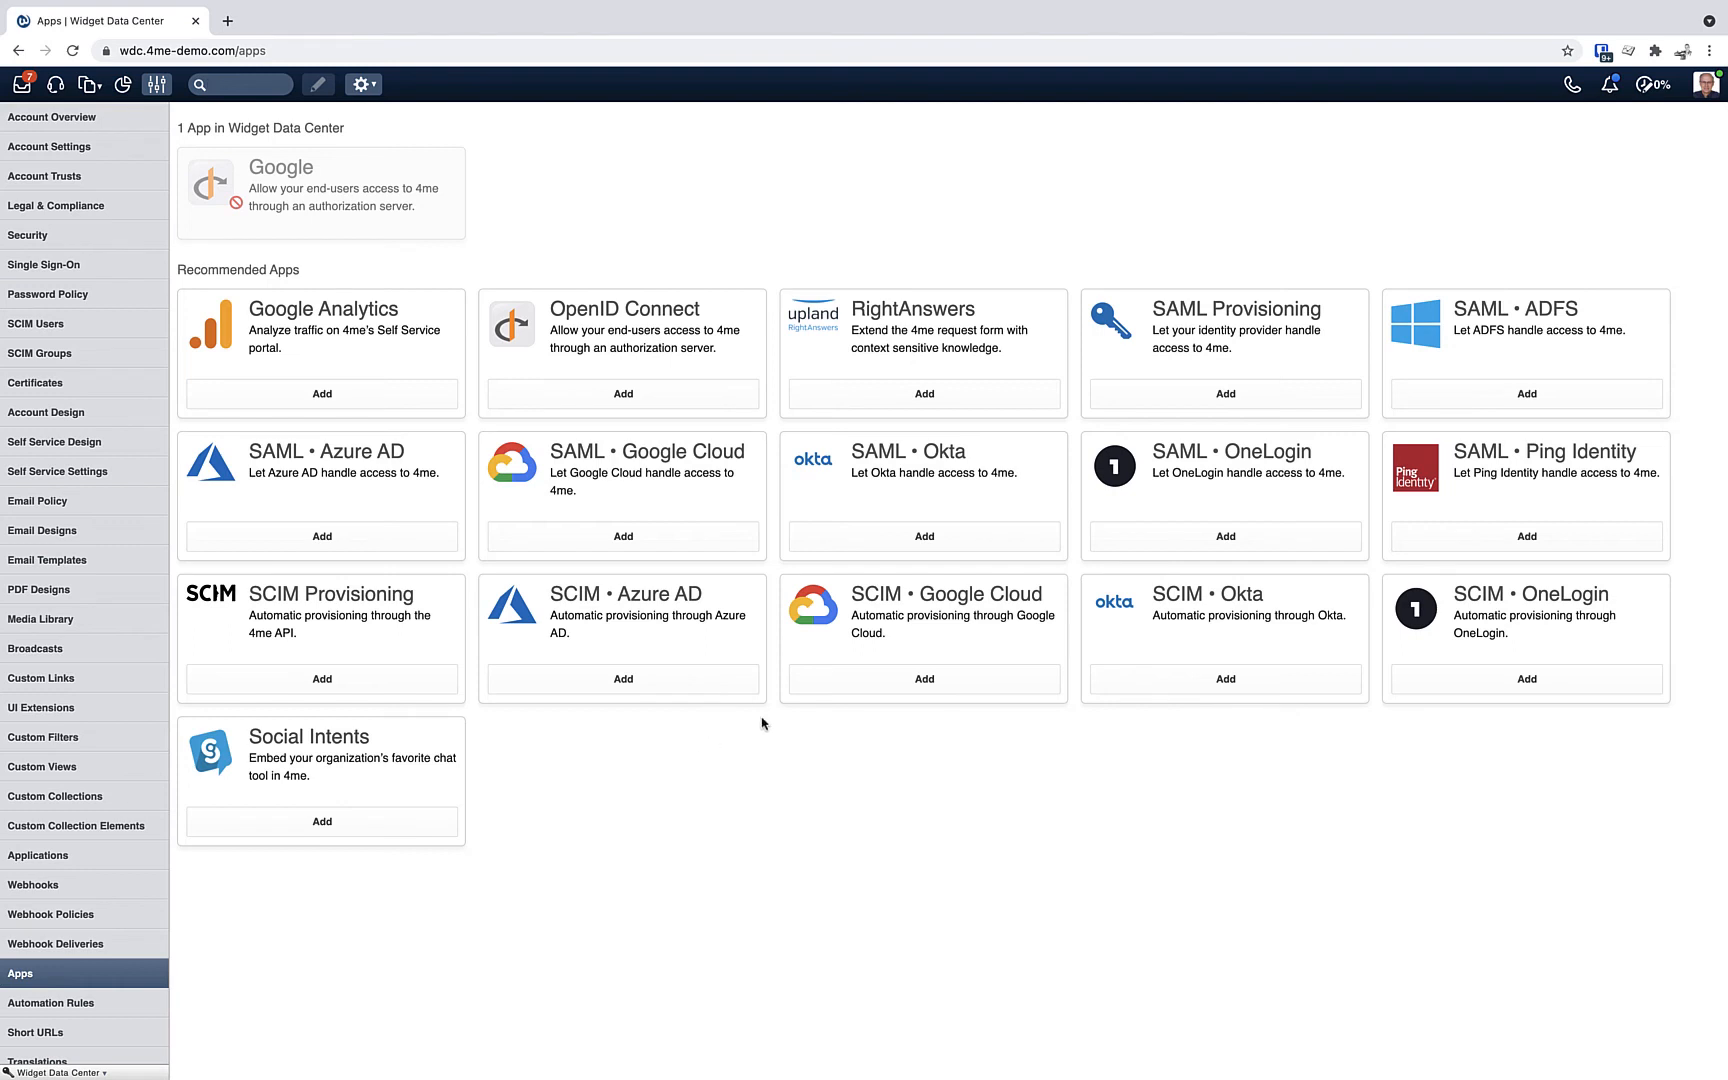
pyautogui.moveTo(796, 664)
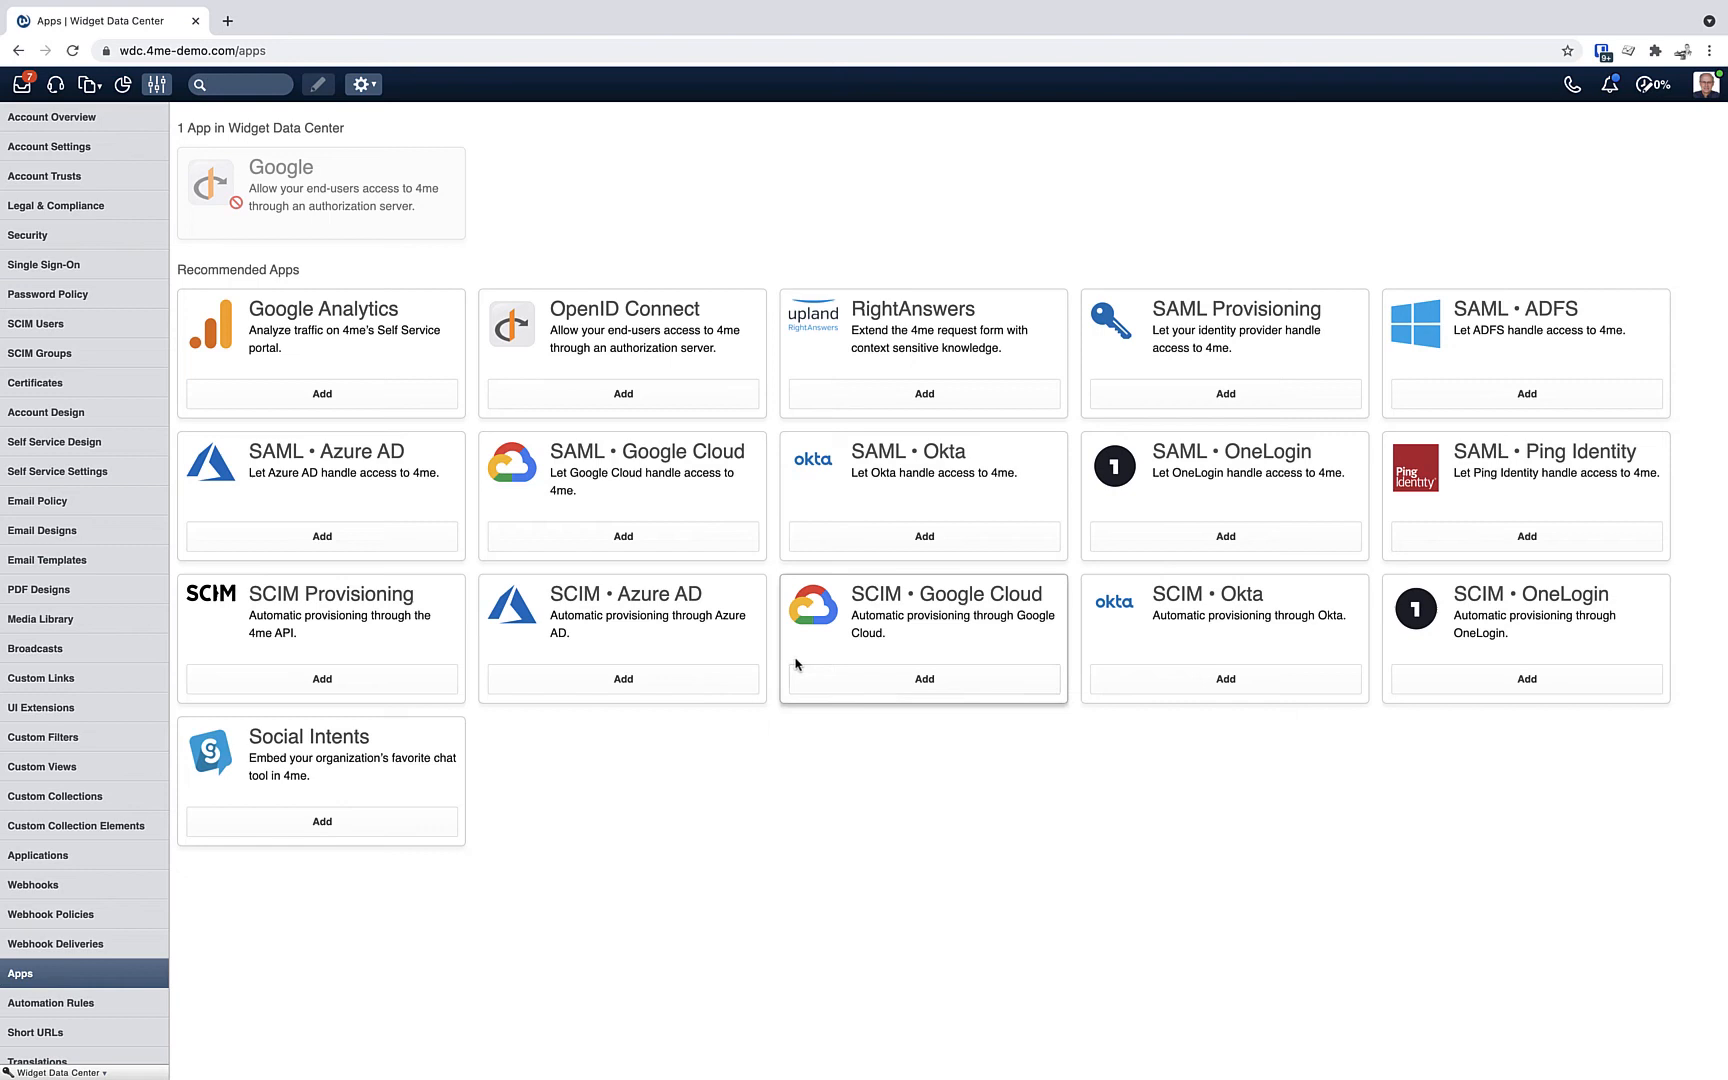
pyautogui.moveTo(828, 796)
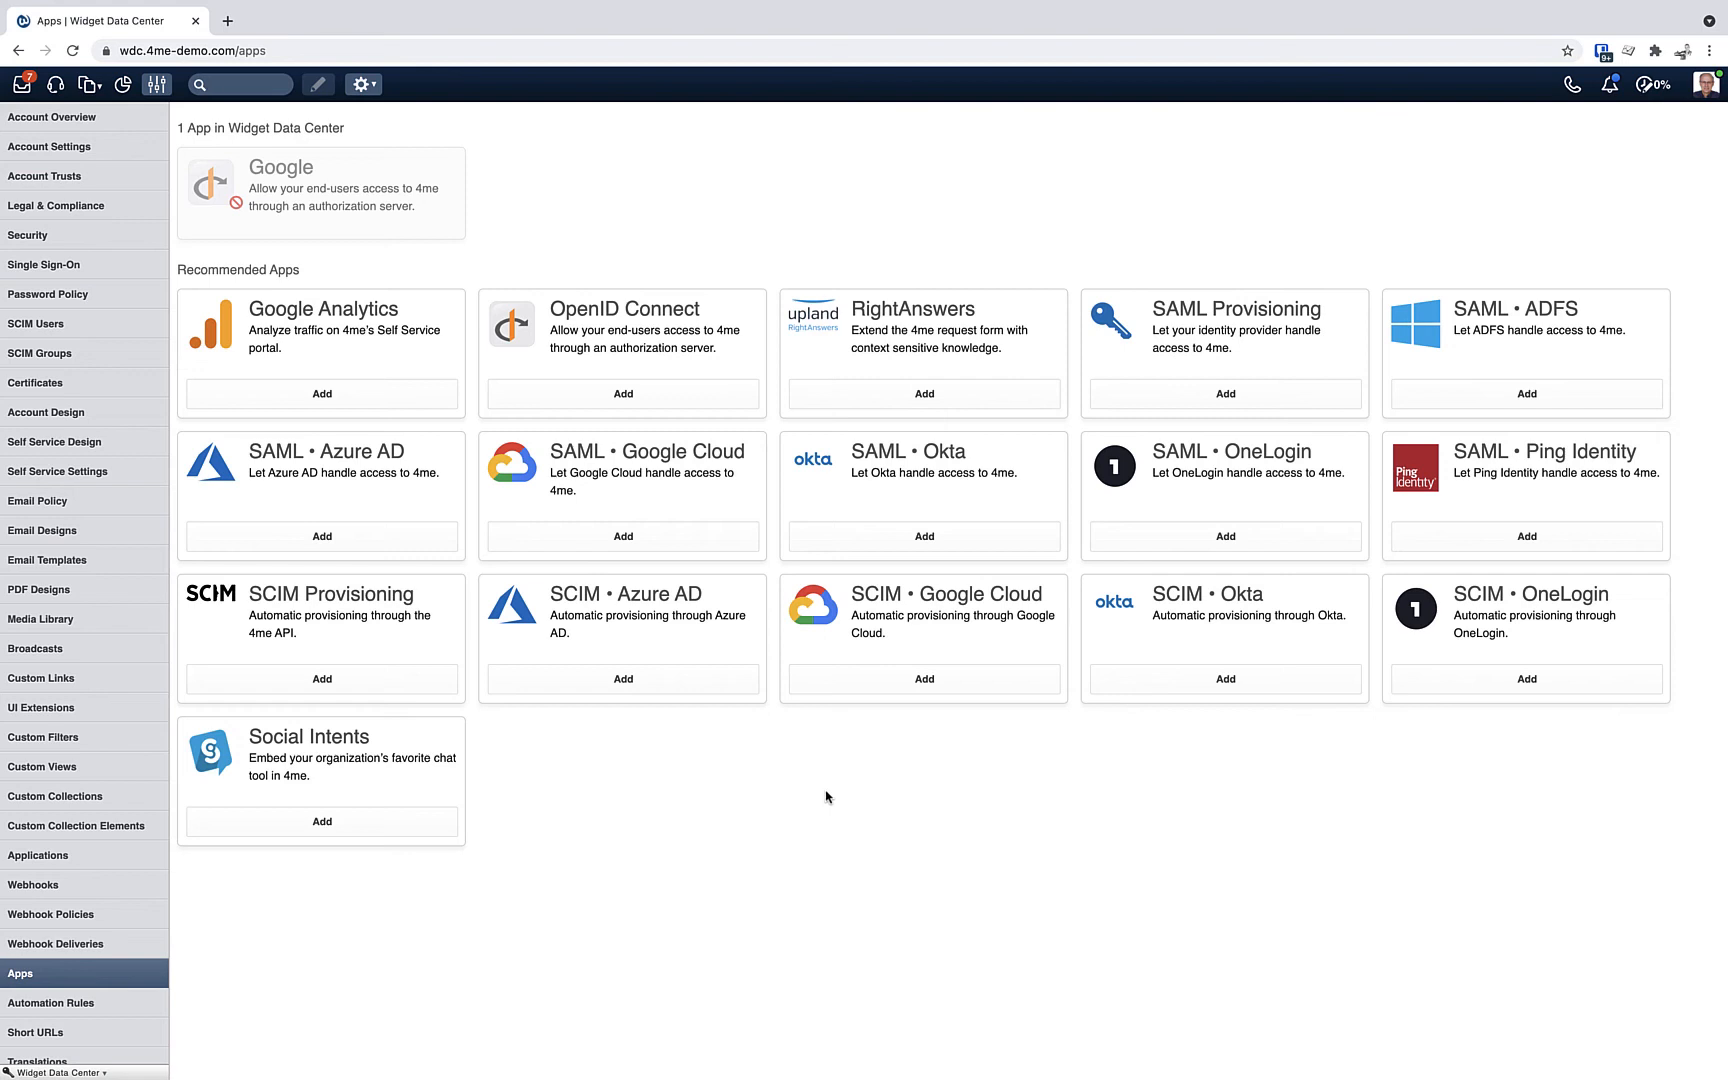
pyautogui.moveTo(828, 742)
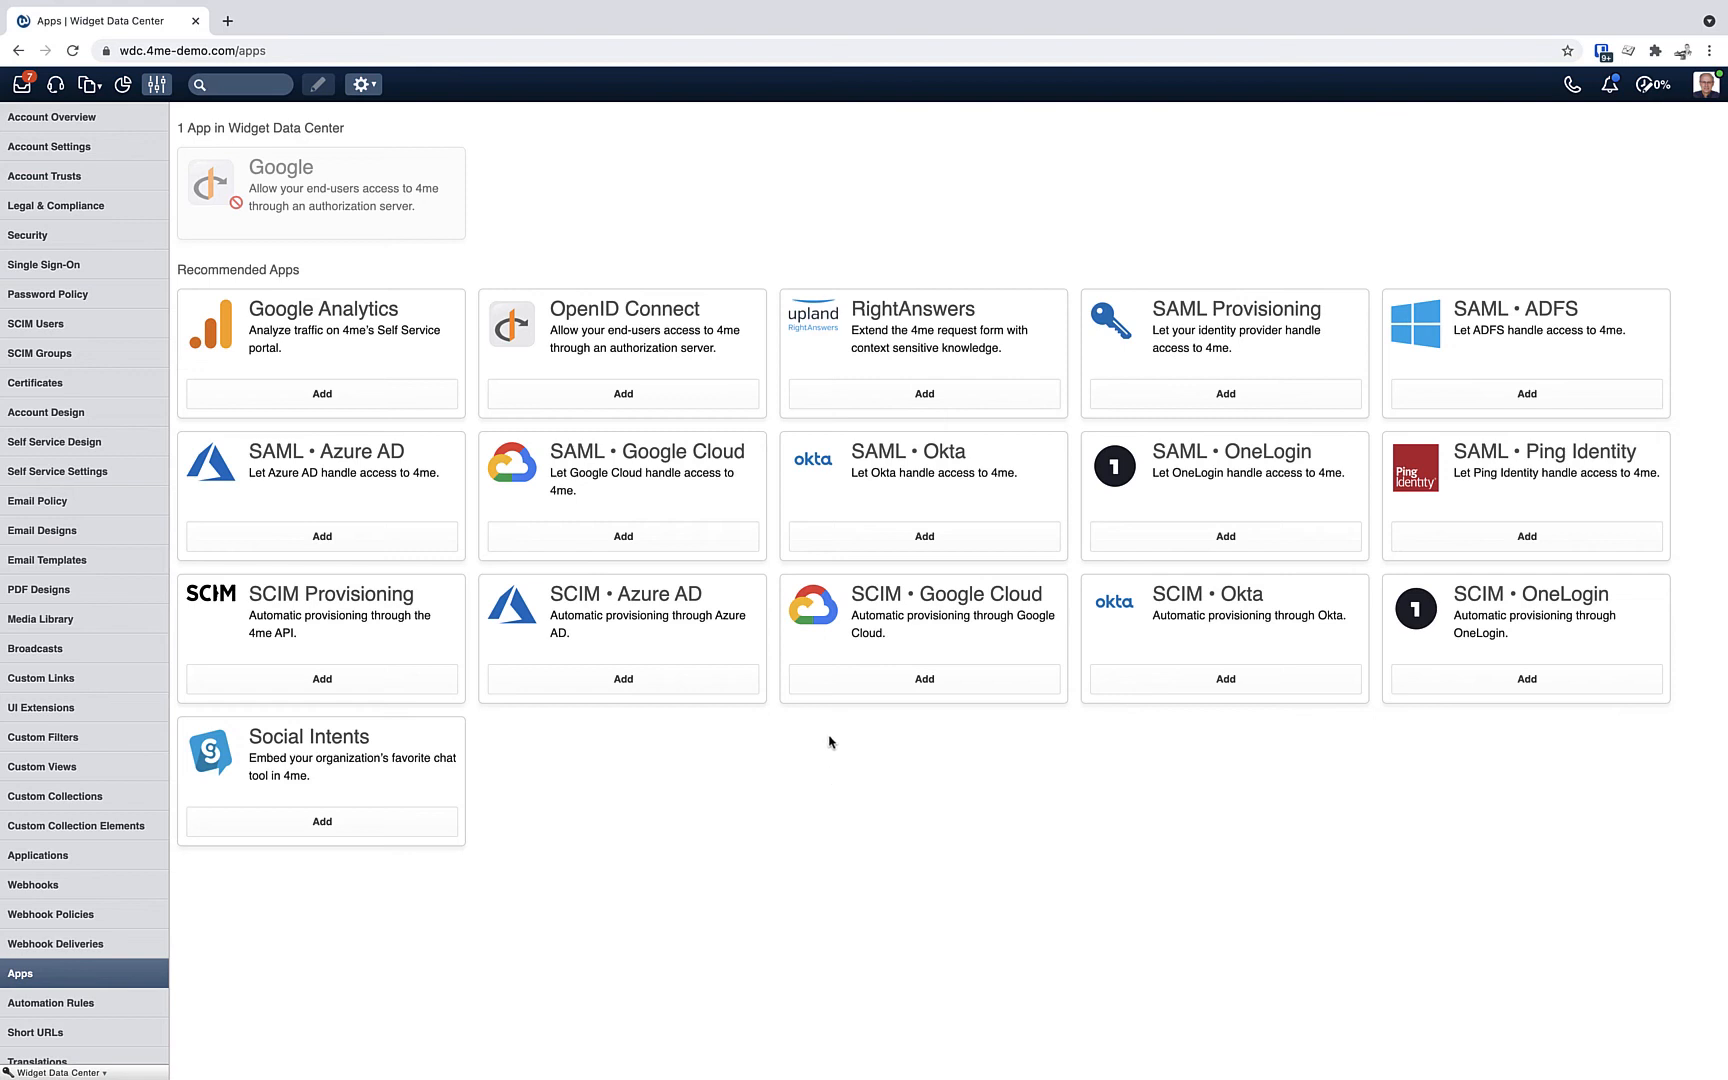
pyautogui.moveTo(828, 724)
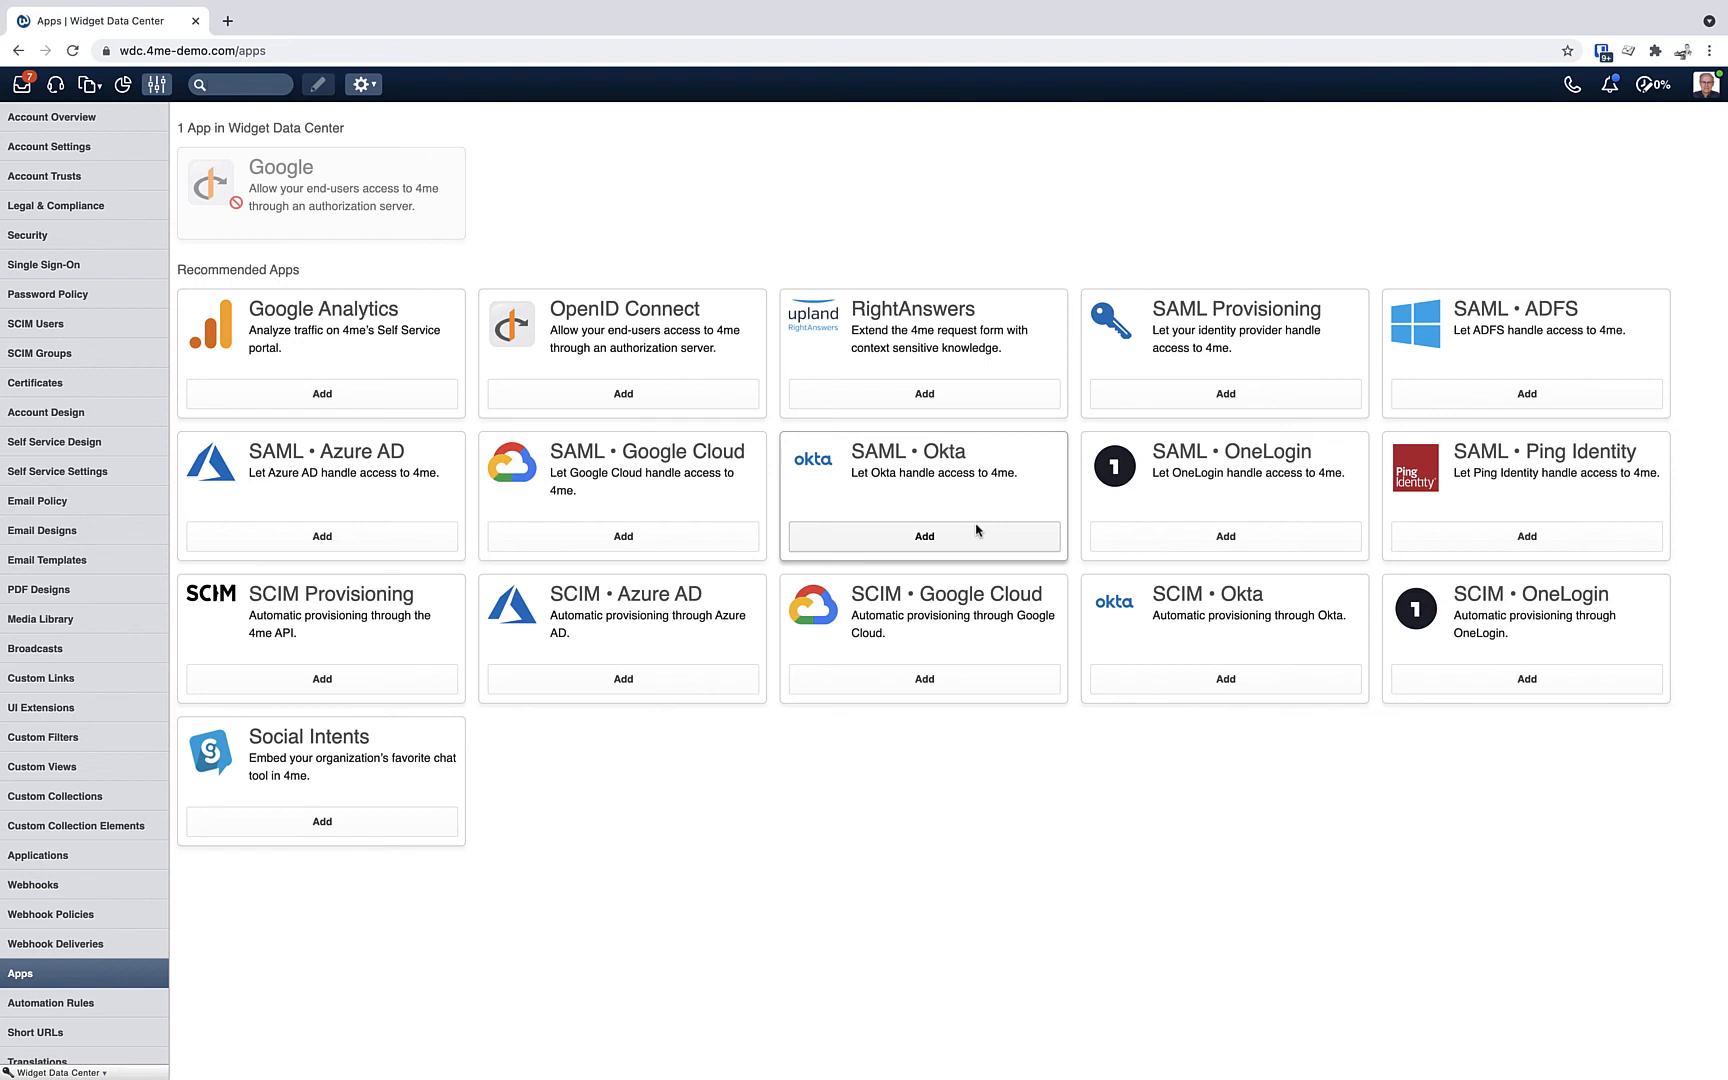
pyautogui.moveTo(962, 784)
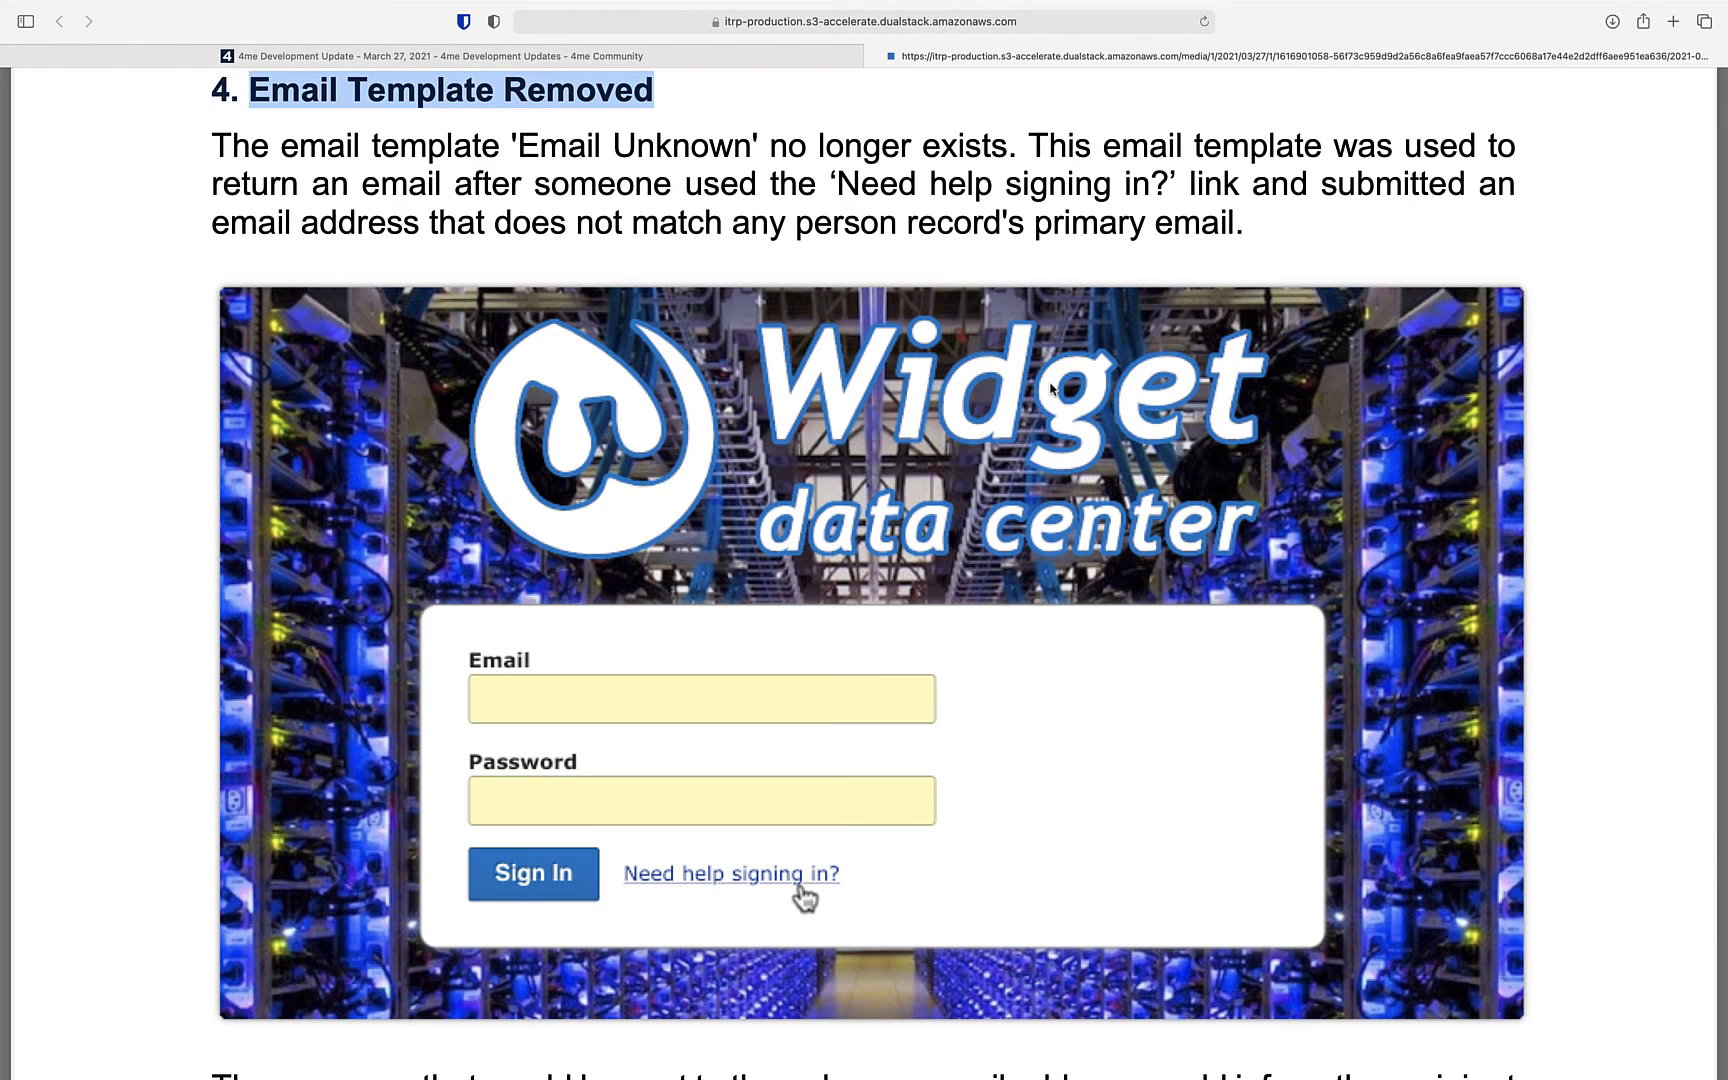
pyautogui.moveTo(1024, 526)
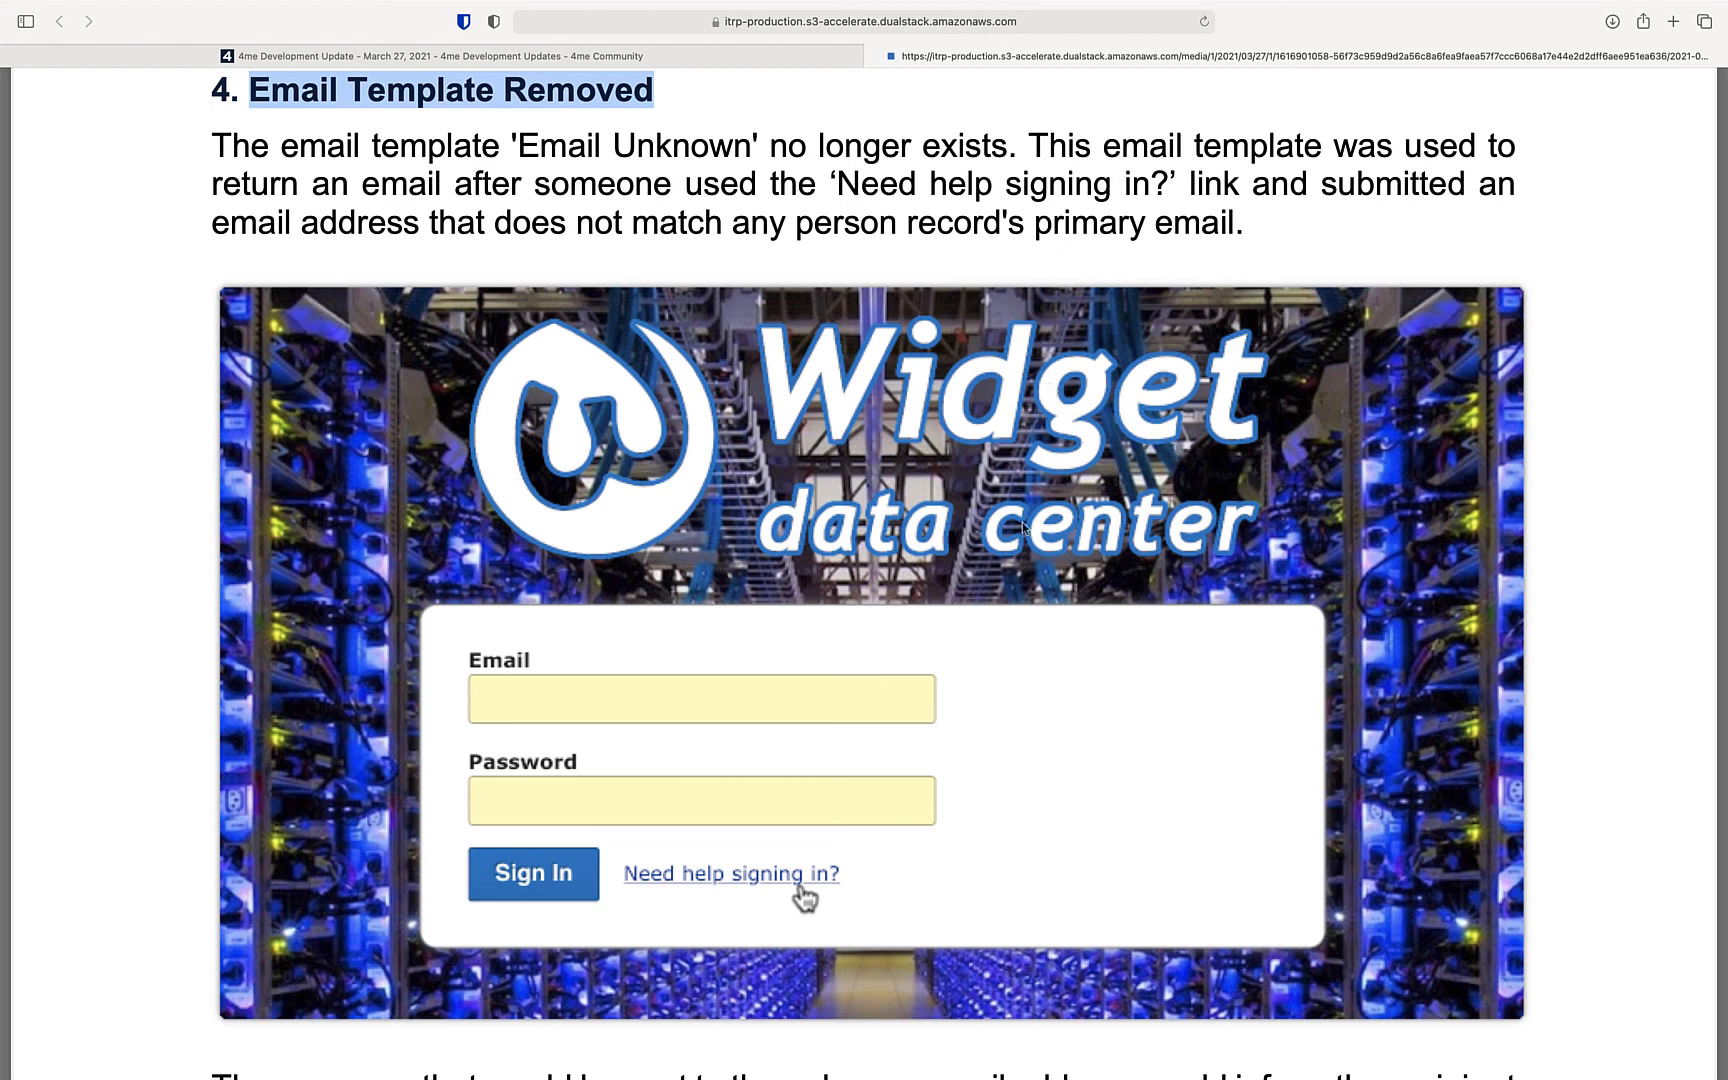